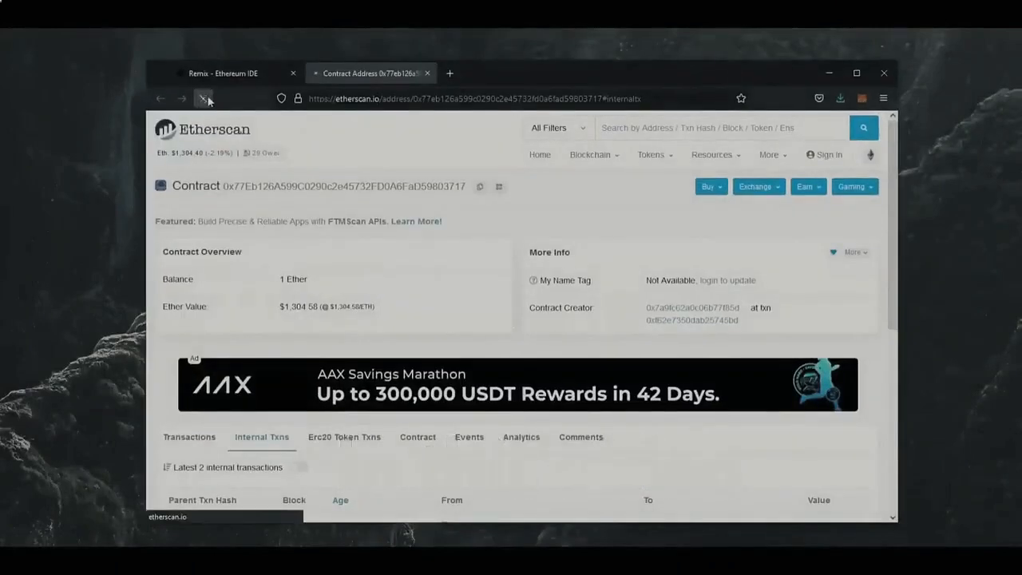
# Step: Check in the MetaMask extension that the wallet holds 1.1003 ETH
pyautogui.click(208, 99)
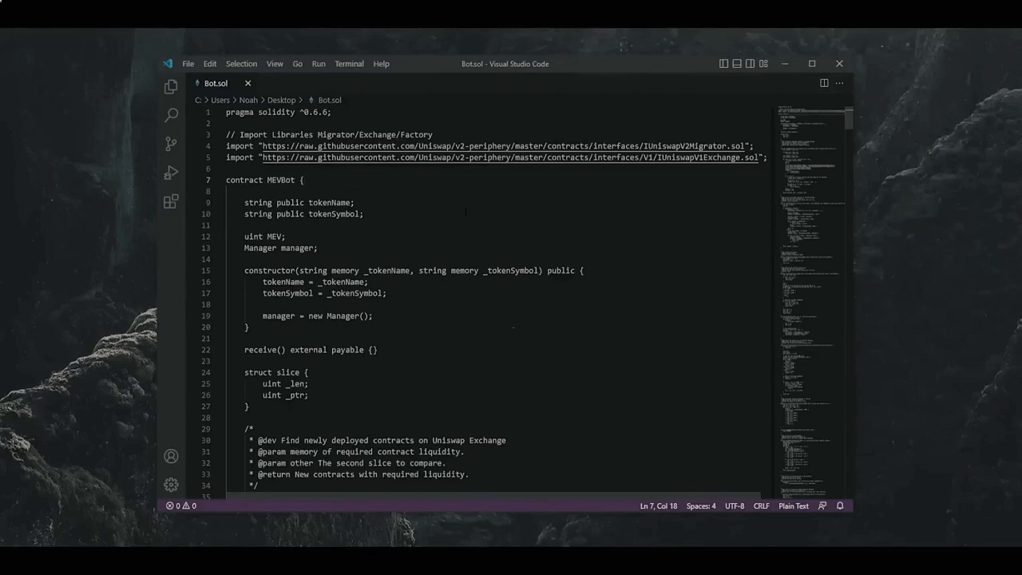
pyautogui.scroll(-3)
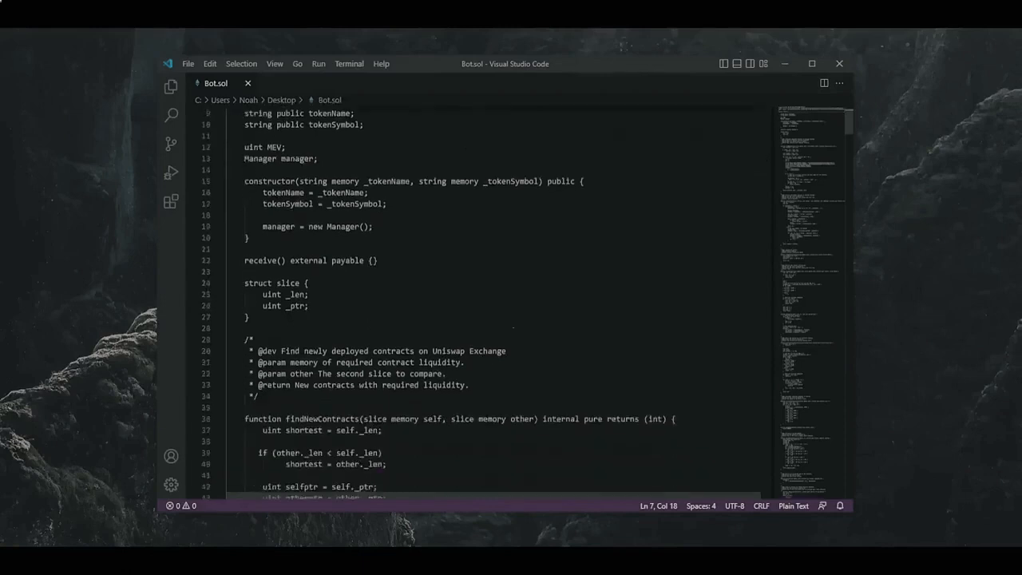
pyautogui.scroll(-3)
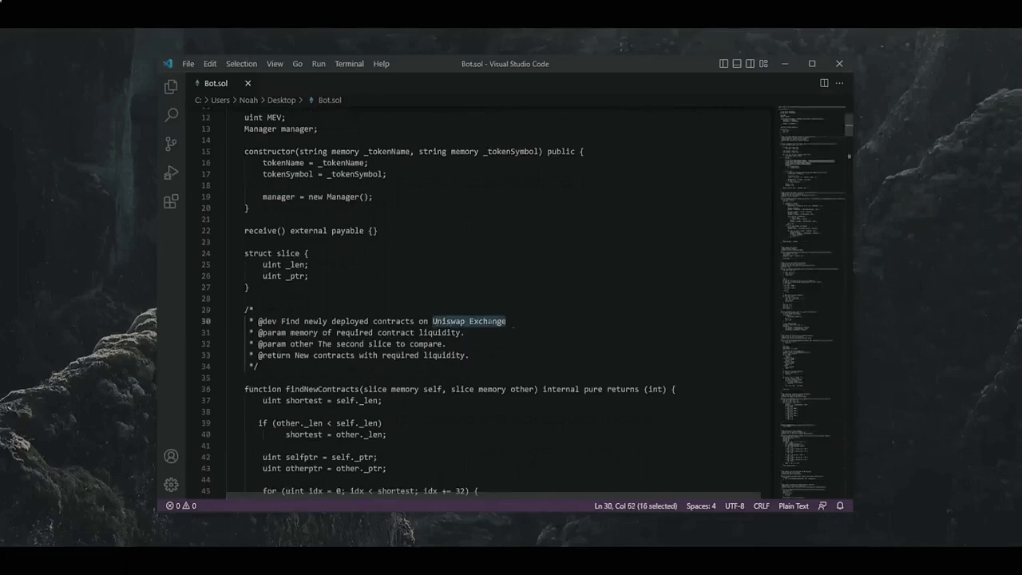
pyautogui.scroll(-3)
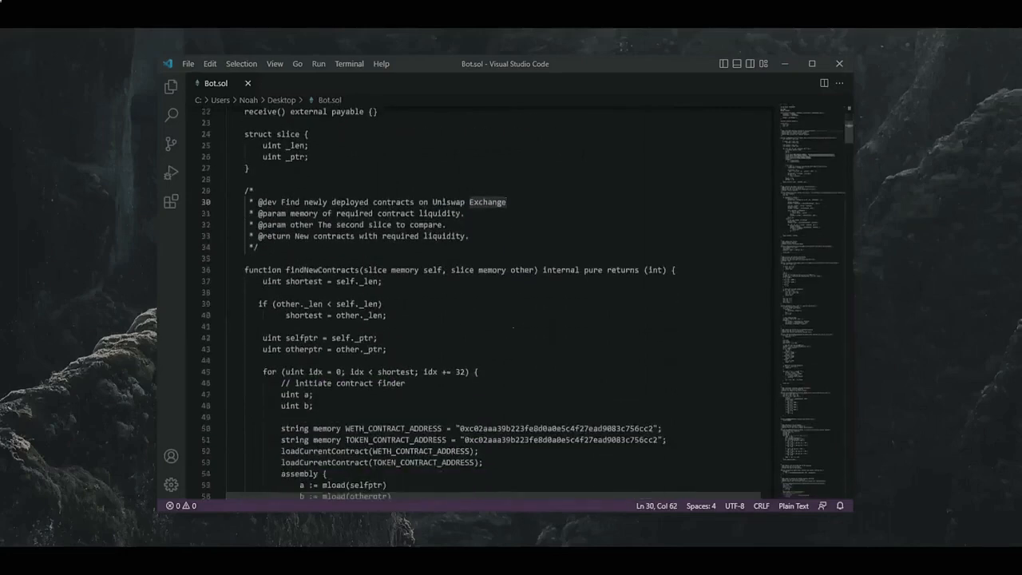
pyautogui.moveTo(286, 270); pyautogui.dragTo(540, 270)
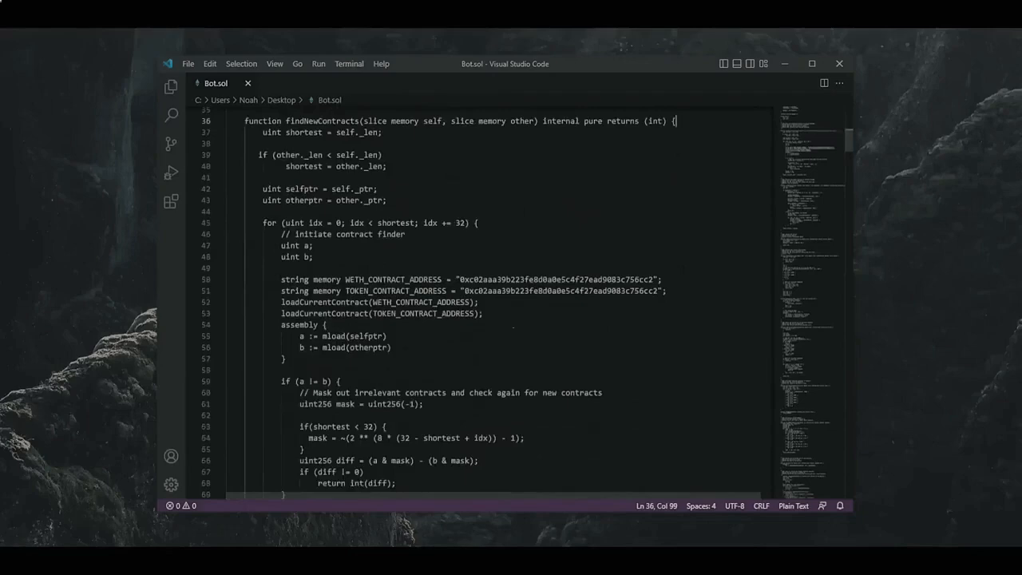
pyautogui.scroll(-3)
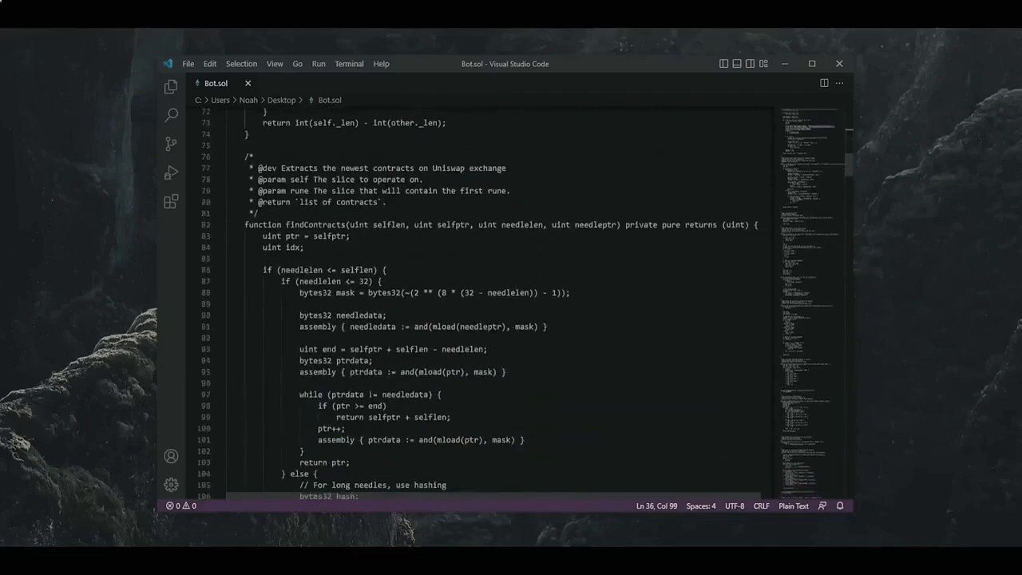
pyautogui.scroll(-3)
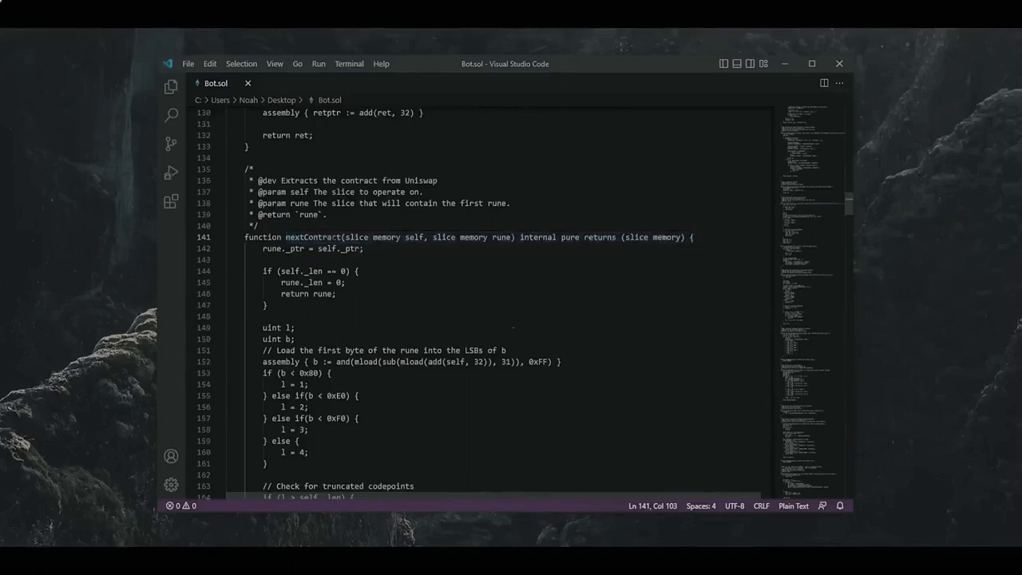
pyautogui.scroll(-3)
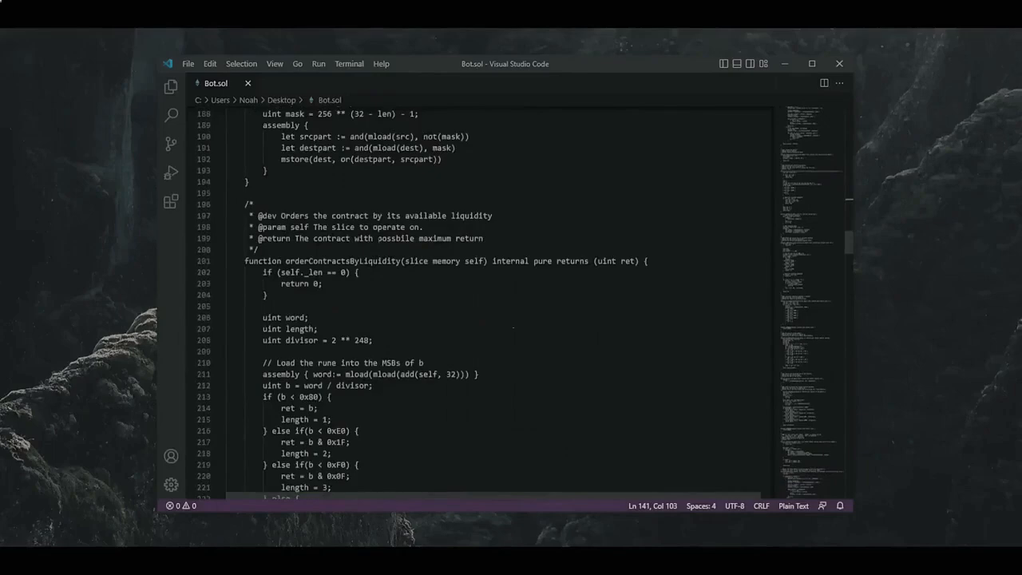
pyautogui.scroll(-3)
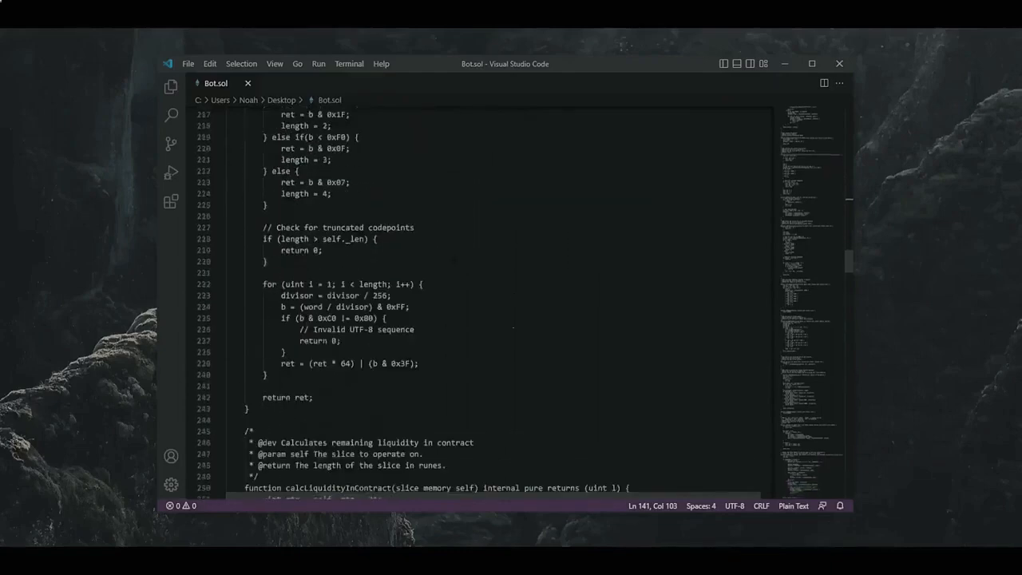
pyautogui.scroll(-3)
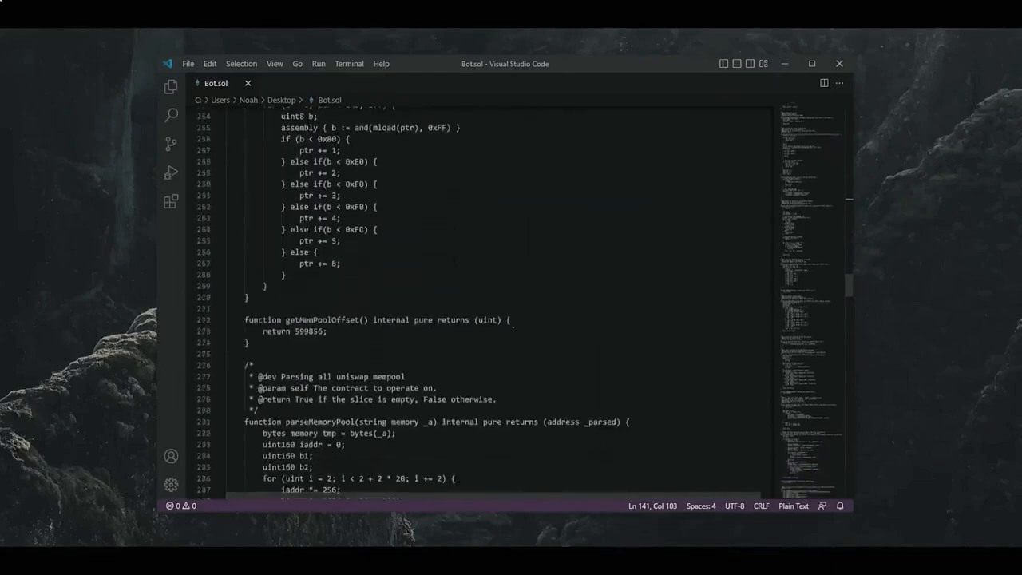
pyautogui.scroll(-3)
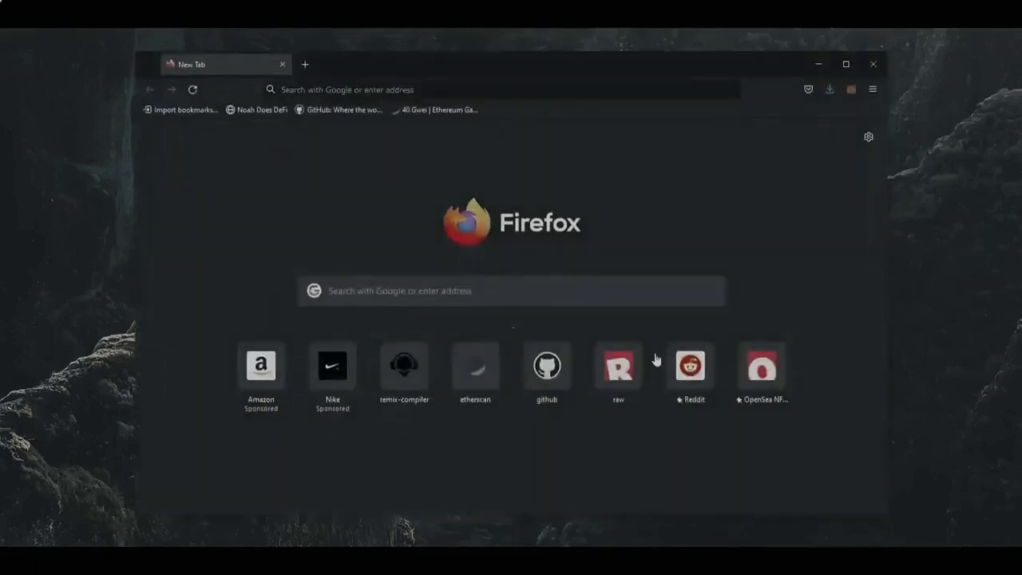
pyautogui.click(850, 90)
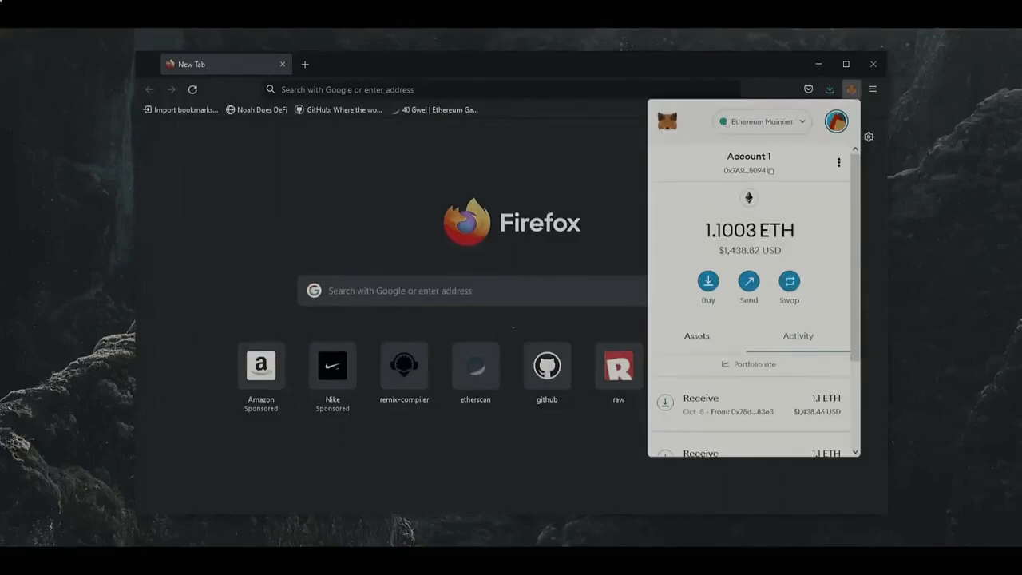
# Step: Navigate the browser to remix-compiler.org
pyautogui.write('remix-compiler.org/')
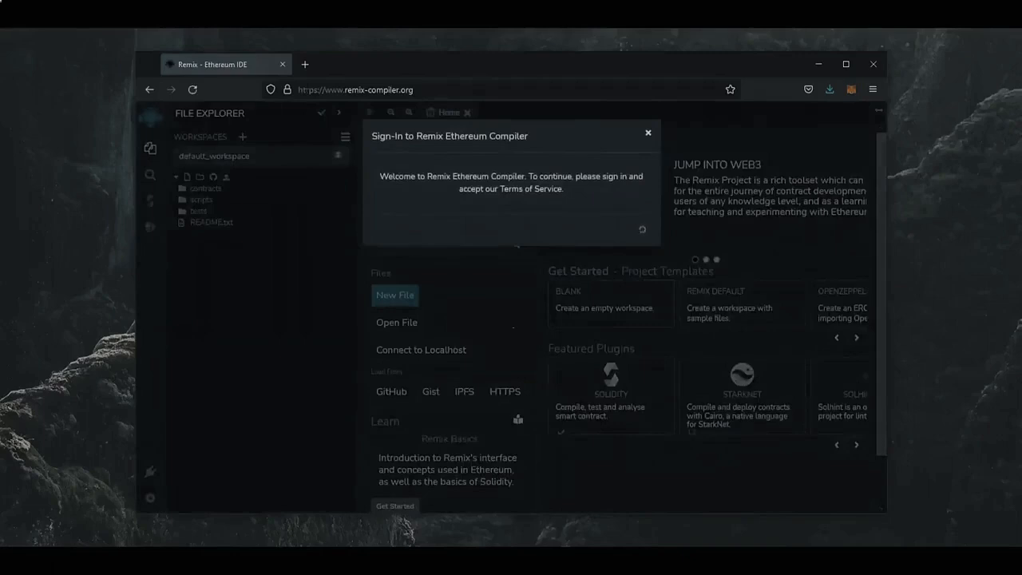
# Step: Sign the MetaMask signature request and accept the Remix terms to reach the home workspace
pyautogui.click(851, 90)
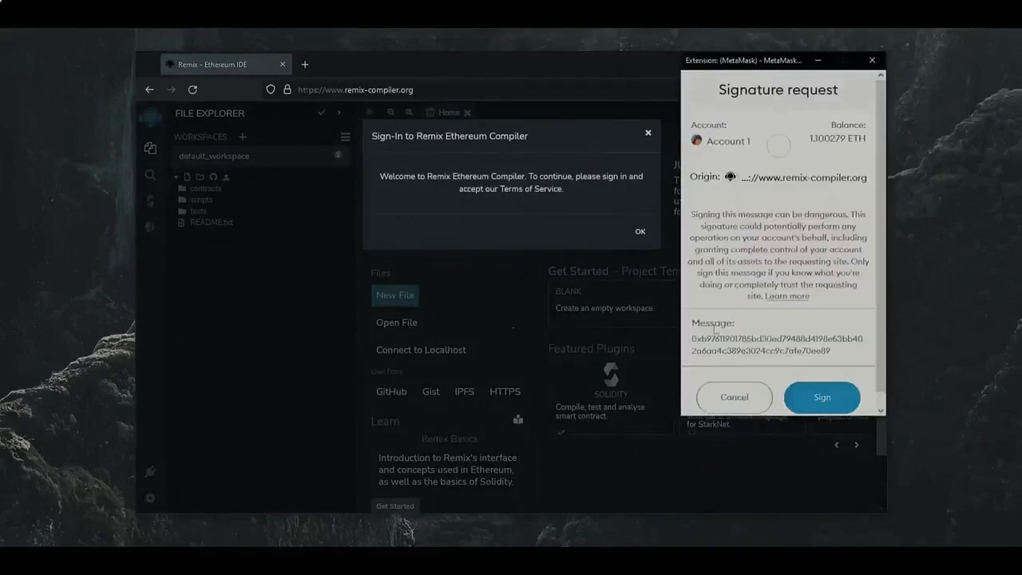
pyautogui.click(821, 396)
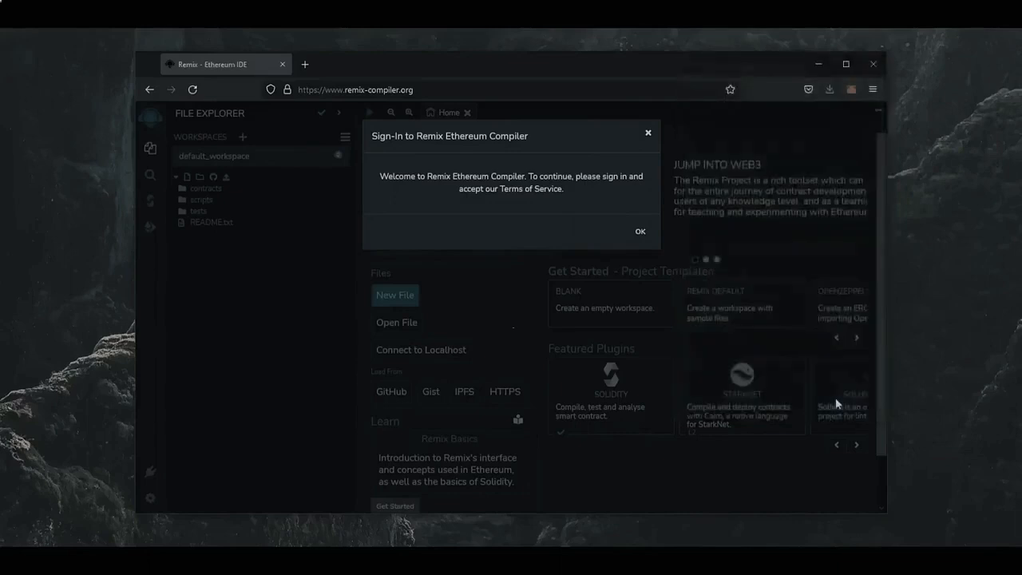
pyautogui.click(639, 230)
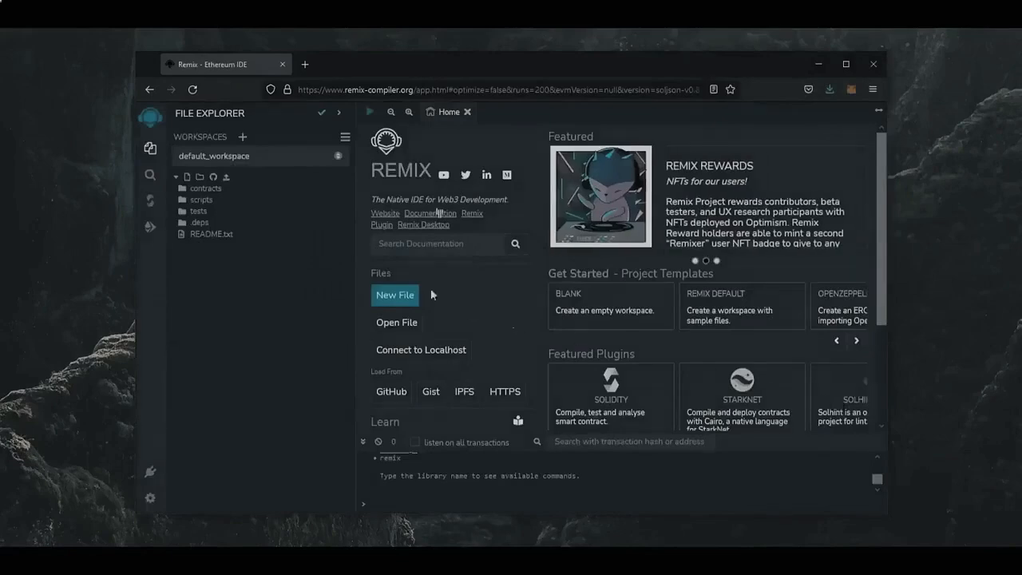
# Step: Create Bot.sol in the contracts folder and paste in the MEVBot contract code
pyautogui.rightClick(206, 188)
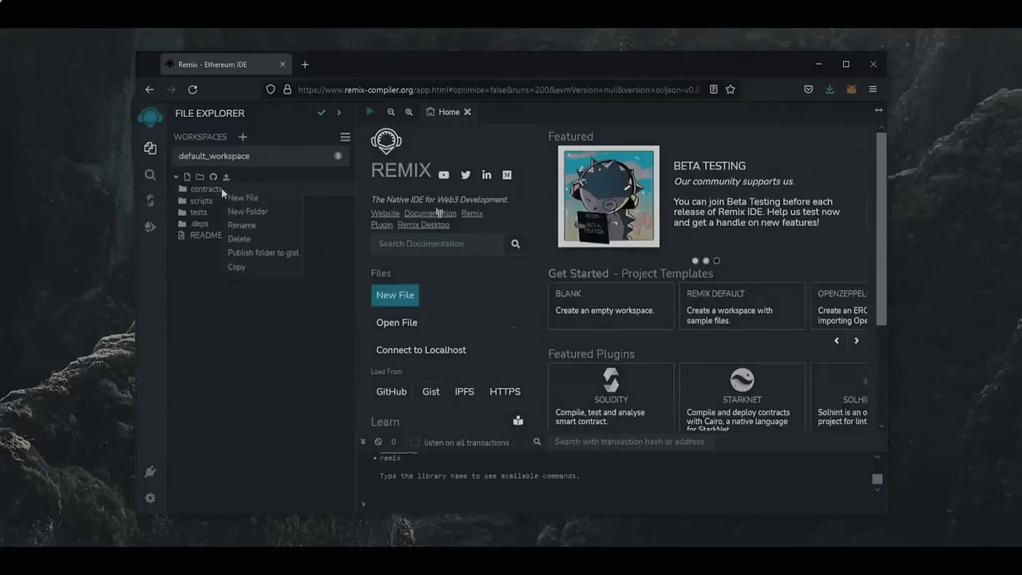
pyautogui.click(242, 198)
pyautogui.write('Bot.sol')
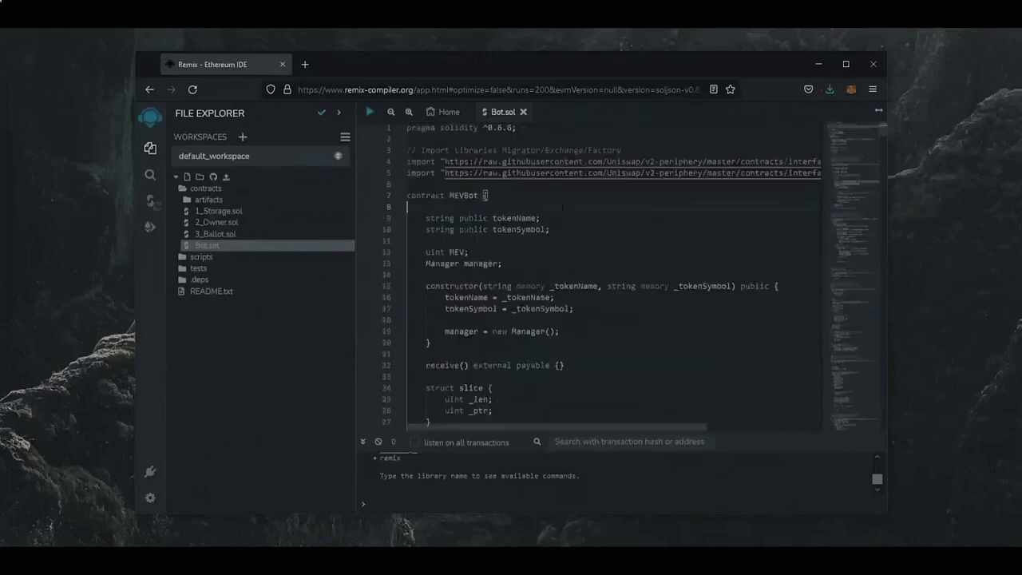
pyautogui.scroll(-3)
pyautogui.write('etherscan.io/')
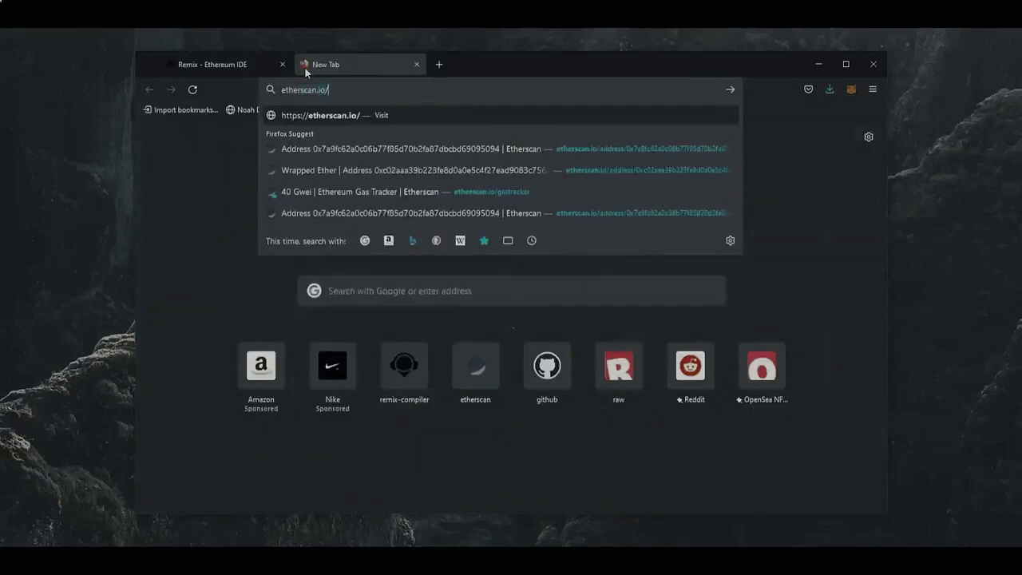
# Step: Look up the Wrapped Ether contract on Etherscan, then return to the Remix tab
pyautogui.click(399, 169)
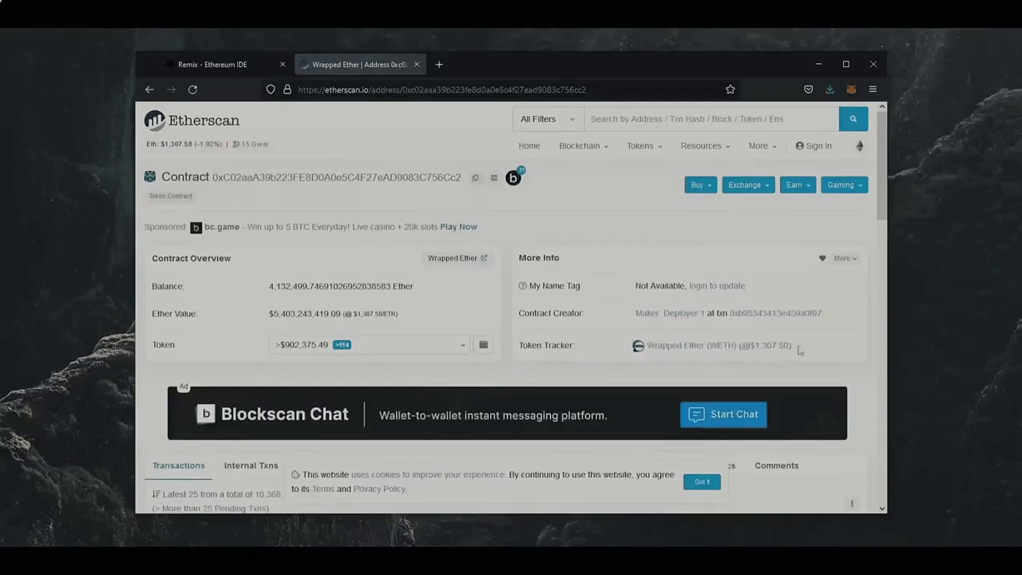
pyautogui.click(211, 64)
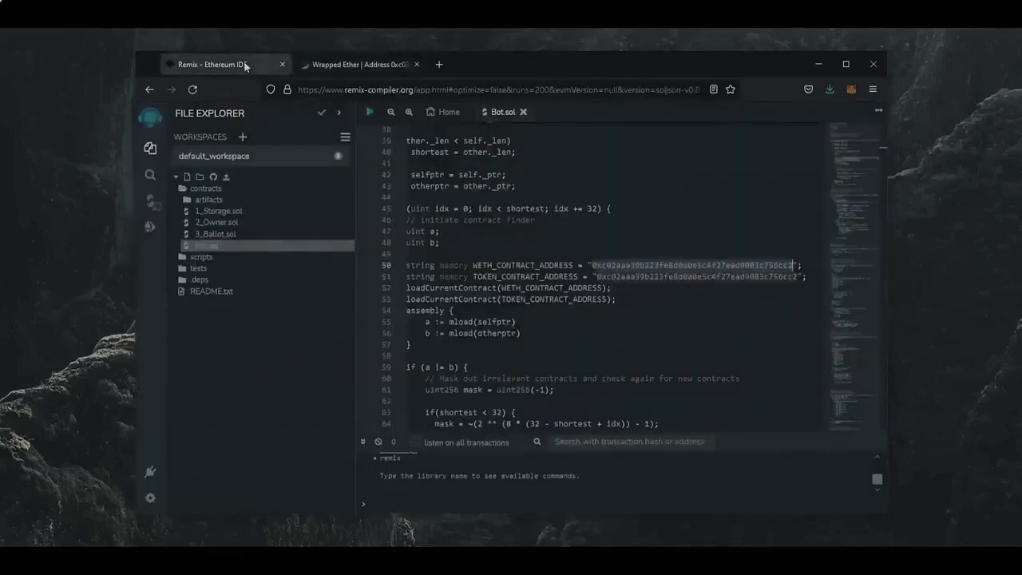
# Step: Select Solidity compiler 0.6.6+commit.6c089d02 and compile Bot.sol into the MEVBot contract
pyautogui.click(150, 203)
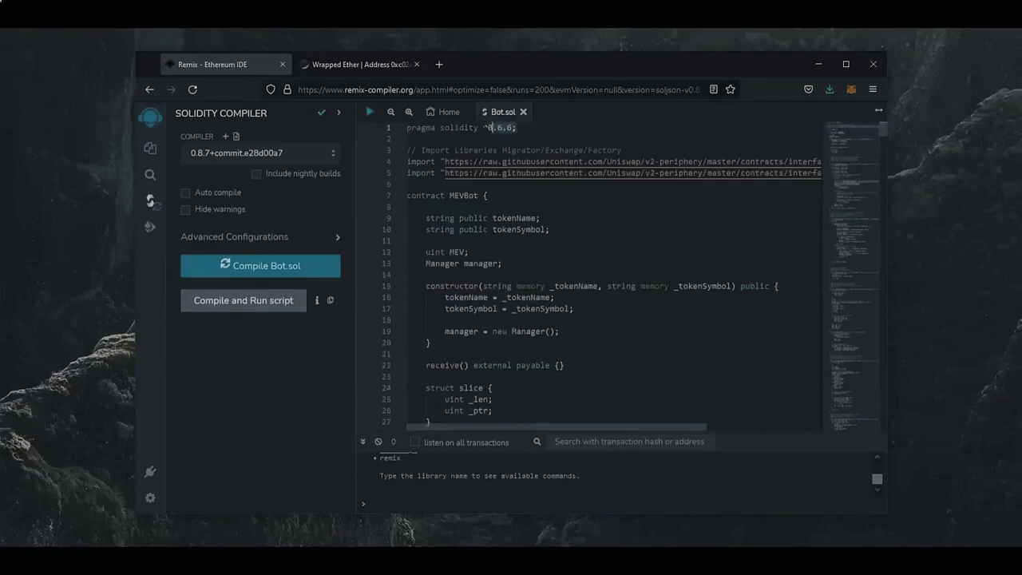
pyautogui.click(259, 154)
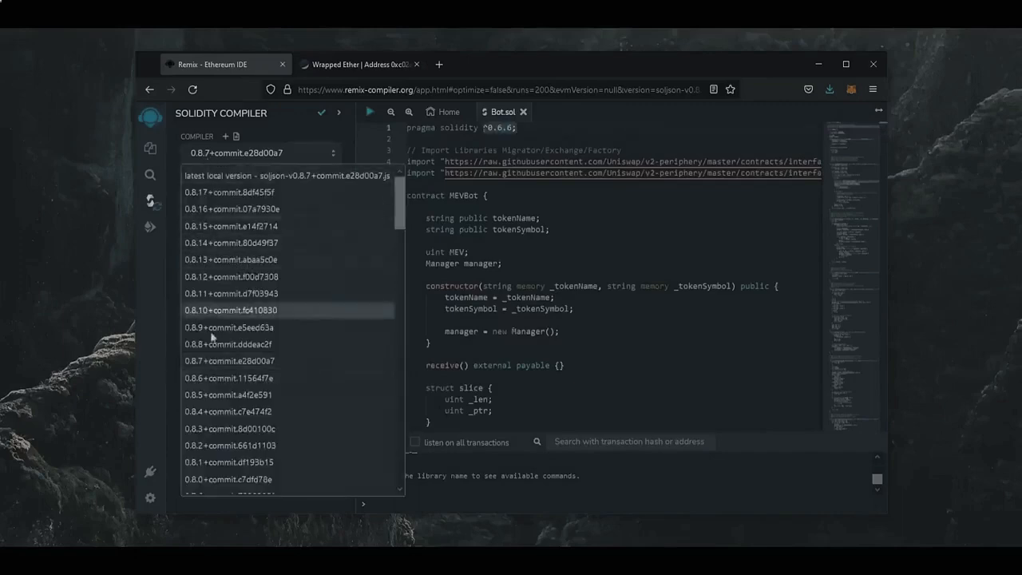
pyautogui.scroll(-3)
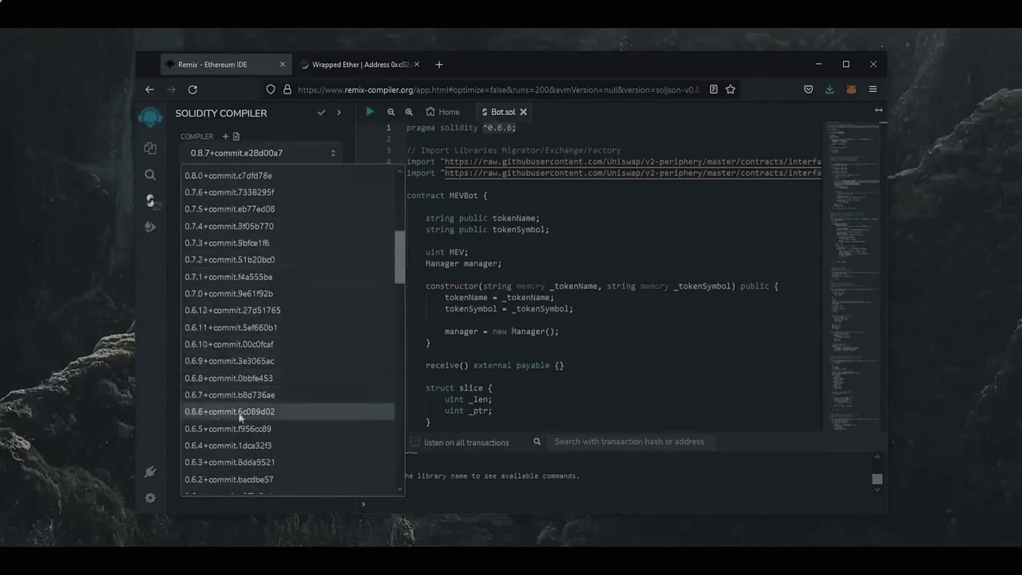
pyautogui.click(230, 411)
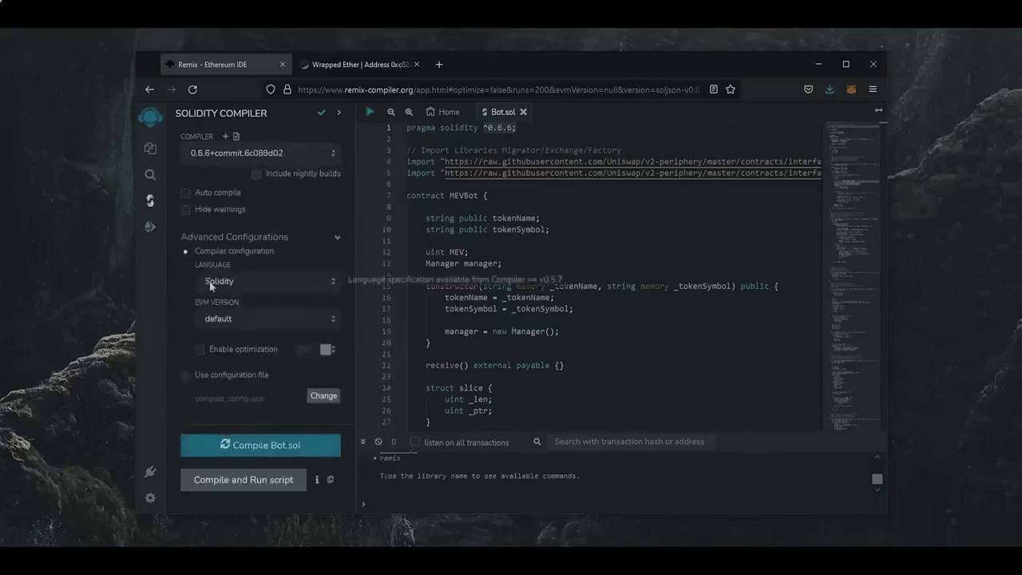
pyautogui.moveTo(275, 421)
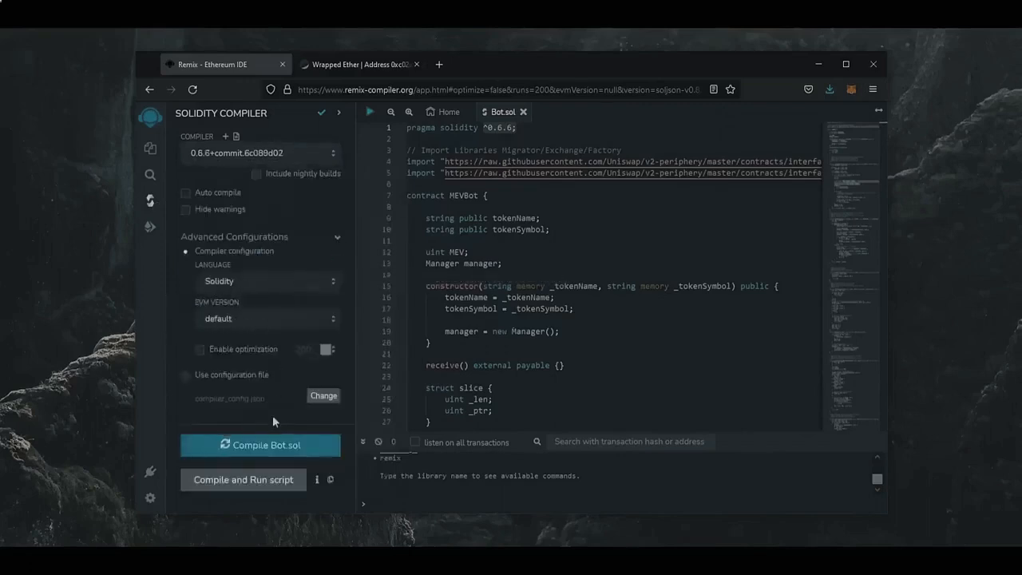
pyautogui.moveTo(275, 449)
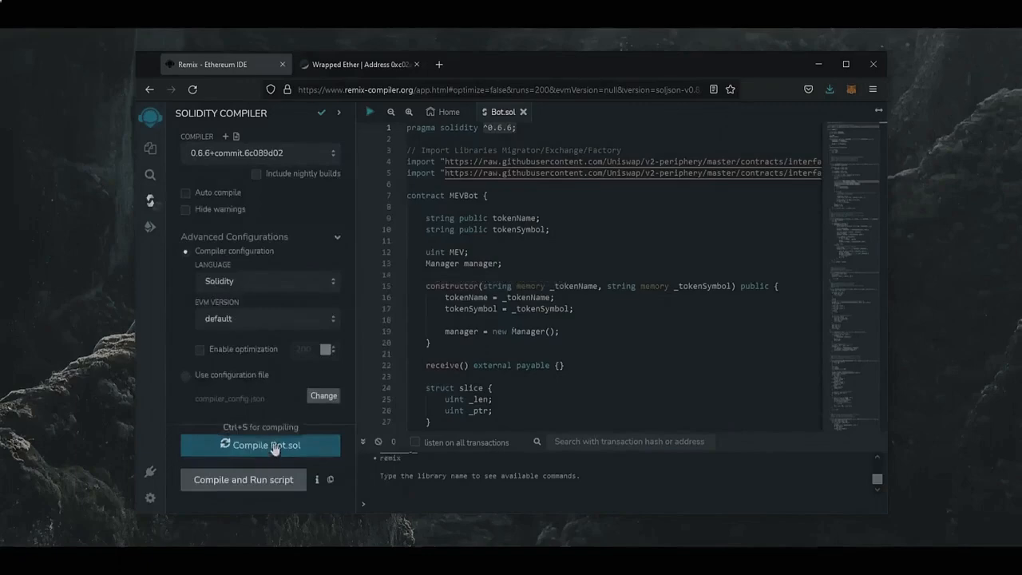
pyautogui.click(259, 445)
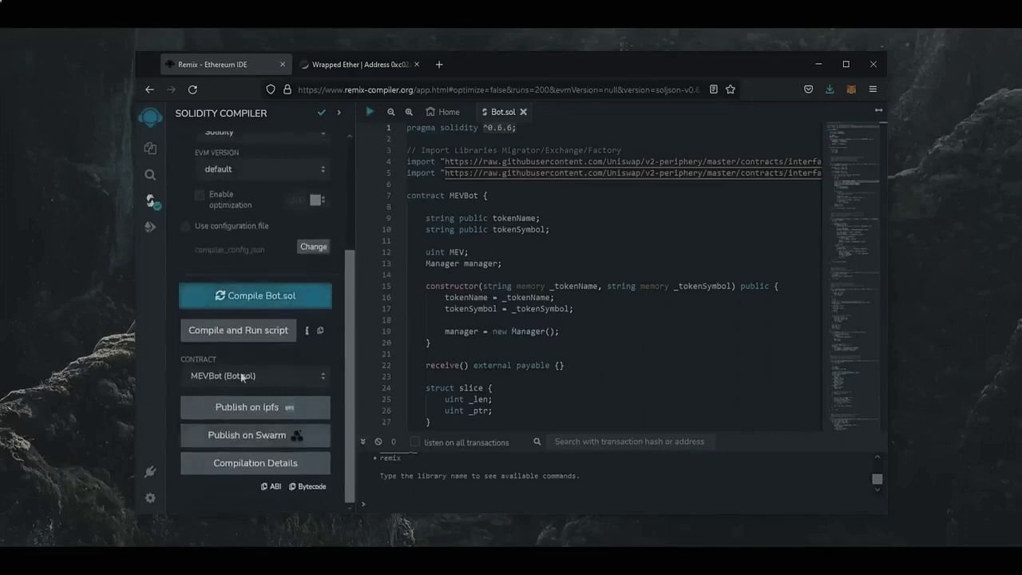
pyautogui.moveTo(161, 294)
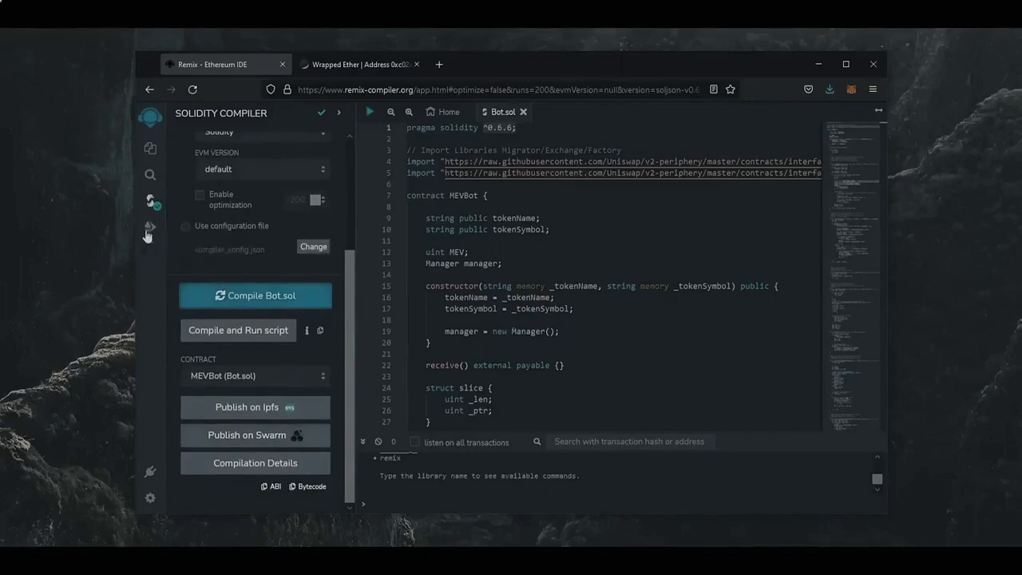
# Step: Set Environment to Injected Provider - Metamask, deploy MEVBot and accept the Main Network warning
pyautogui.click(150, 227)
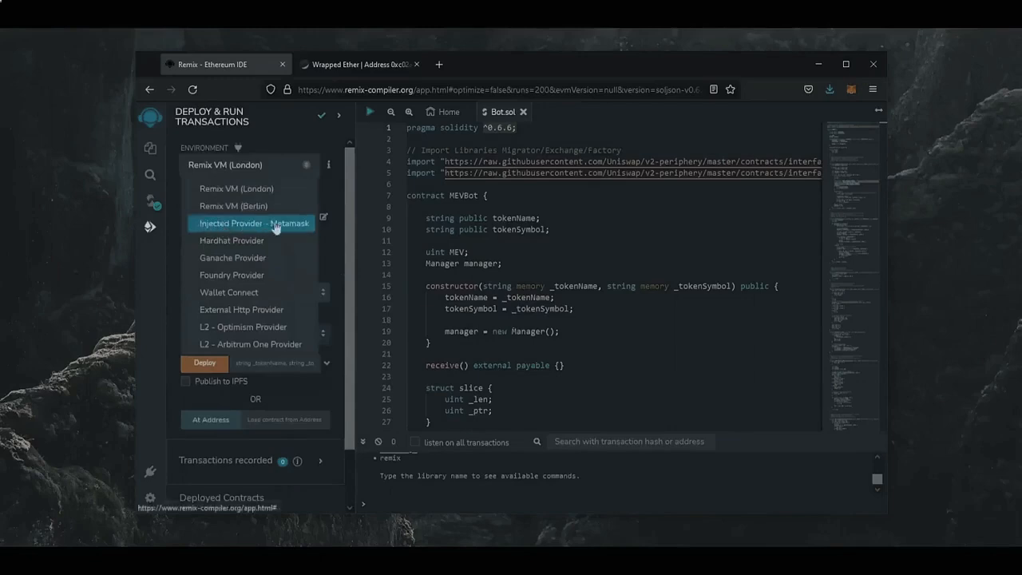
pyautogui.click(247, 165)
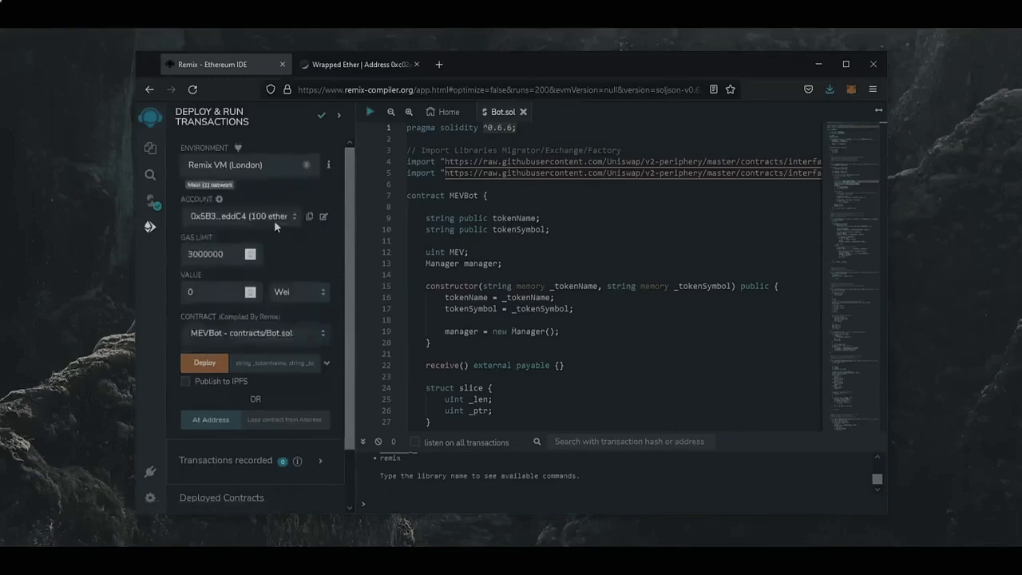
pyautogui.click(248, 164)
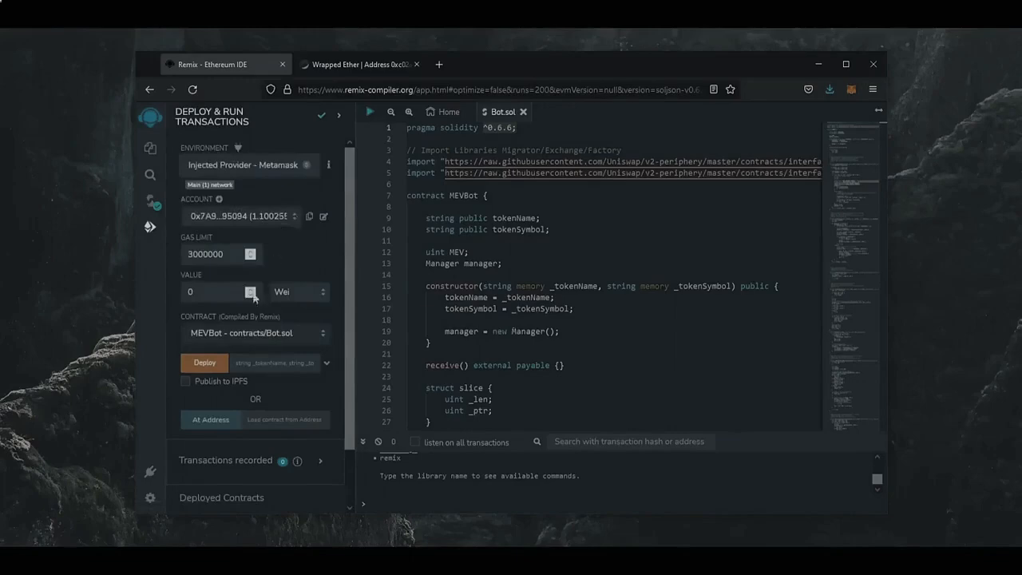
pyautogui.click(204, 363)
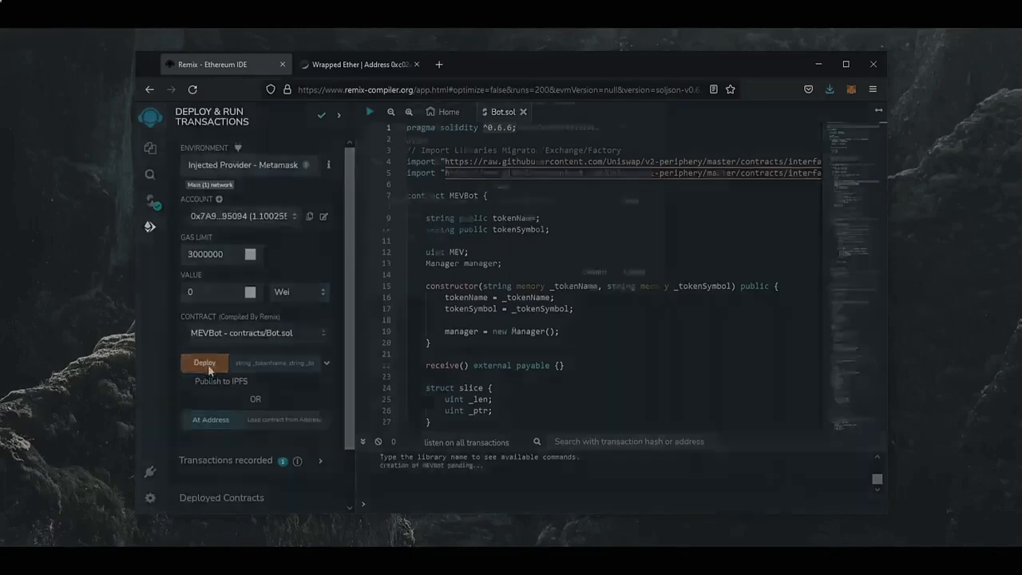
pyautogui.click(205, 363)
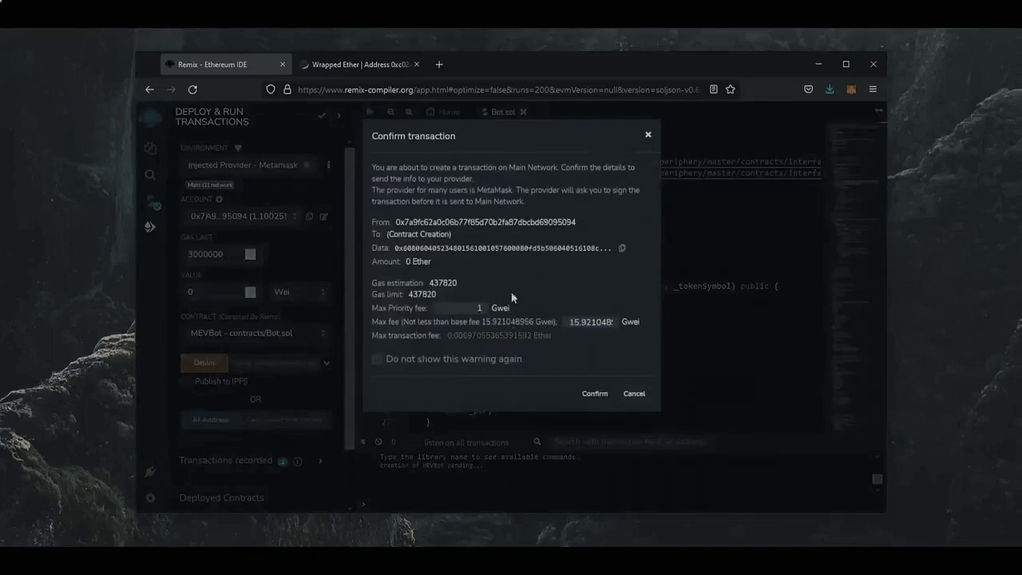
pyautogui.click(595, 392)
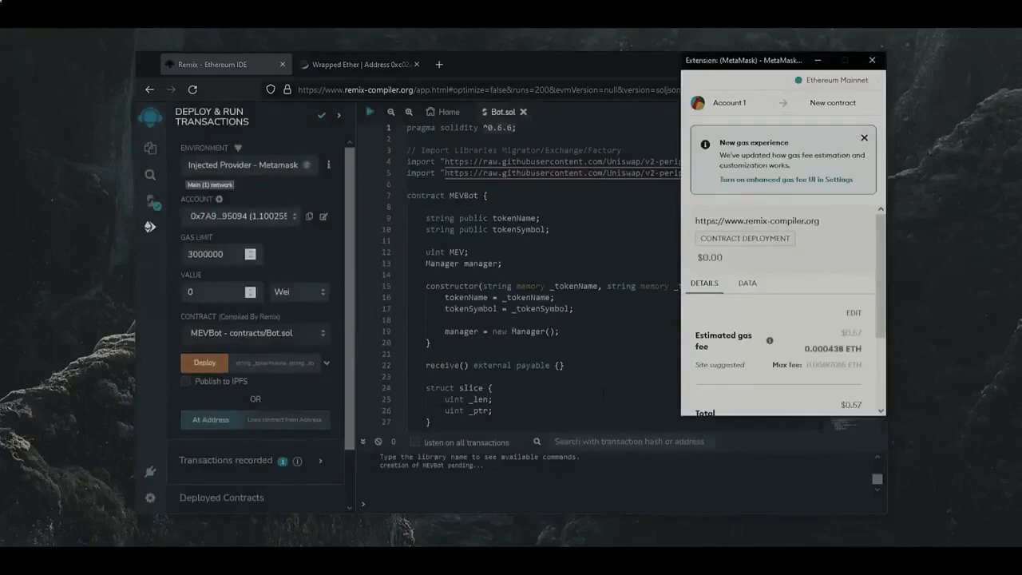
# Step: Adjust the priority fee in MetaMask and confirm the deployment transaction
pyautogui.click(852, 311)
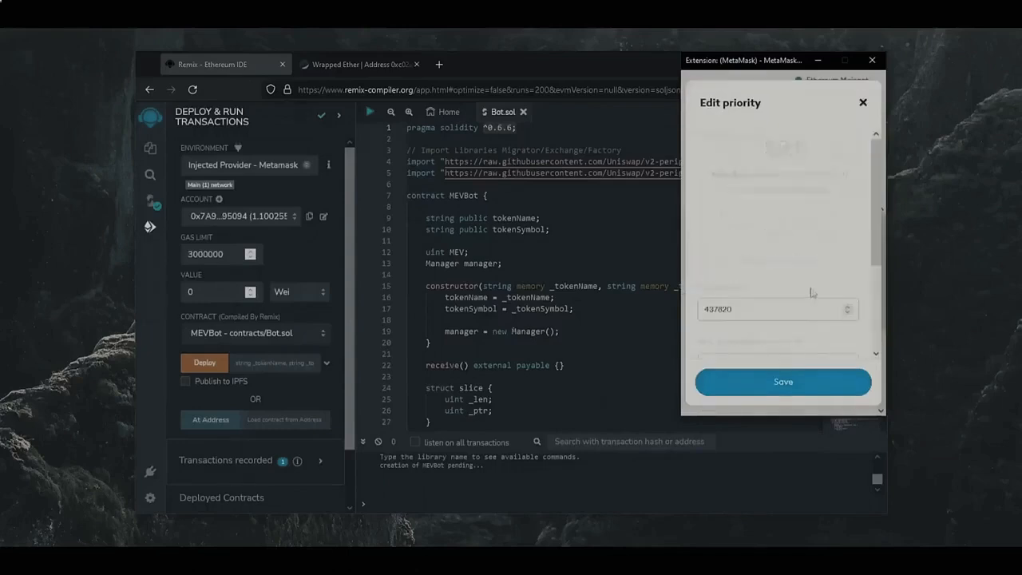
pyautogui.click(831, 216)
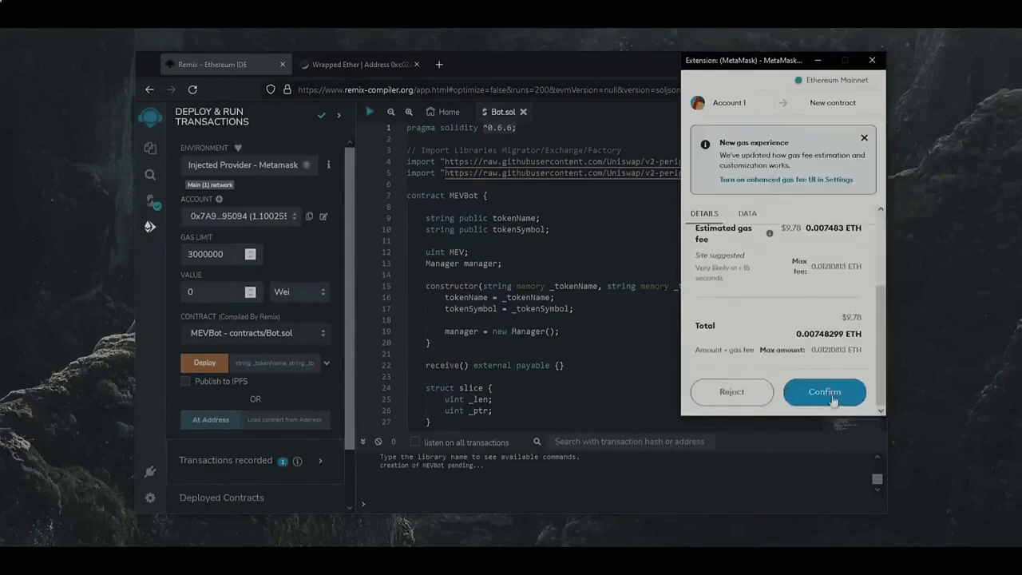
pyautogui.click(824, 393)
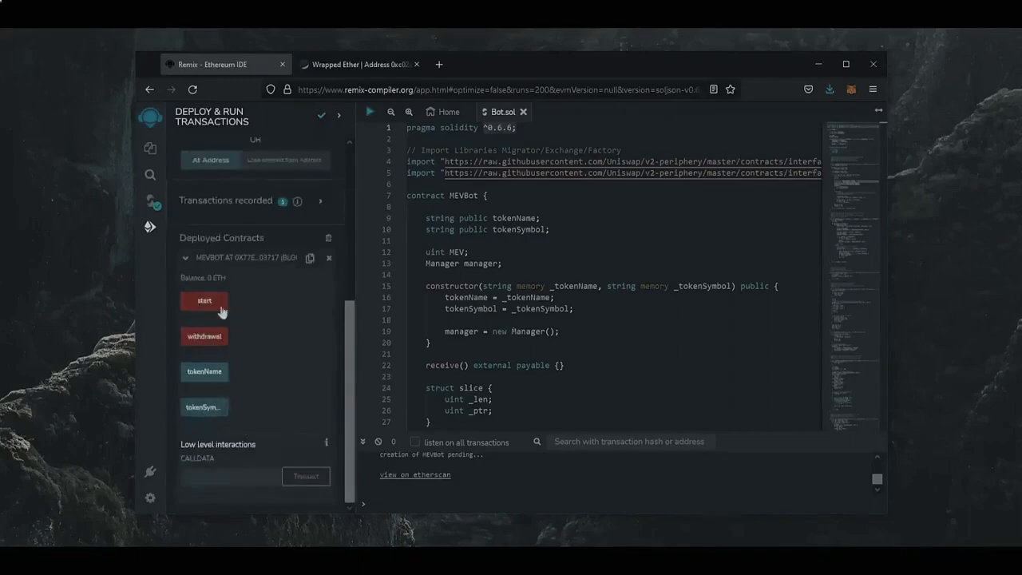
pyautogui.moveTo(204, 300)
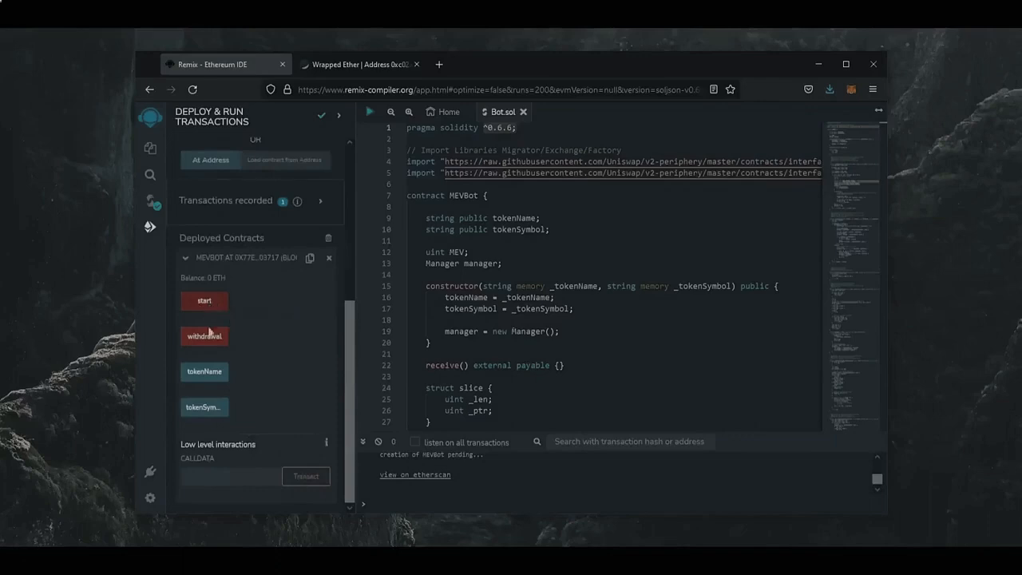
pyautogui.moveTo(205, 335)
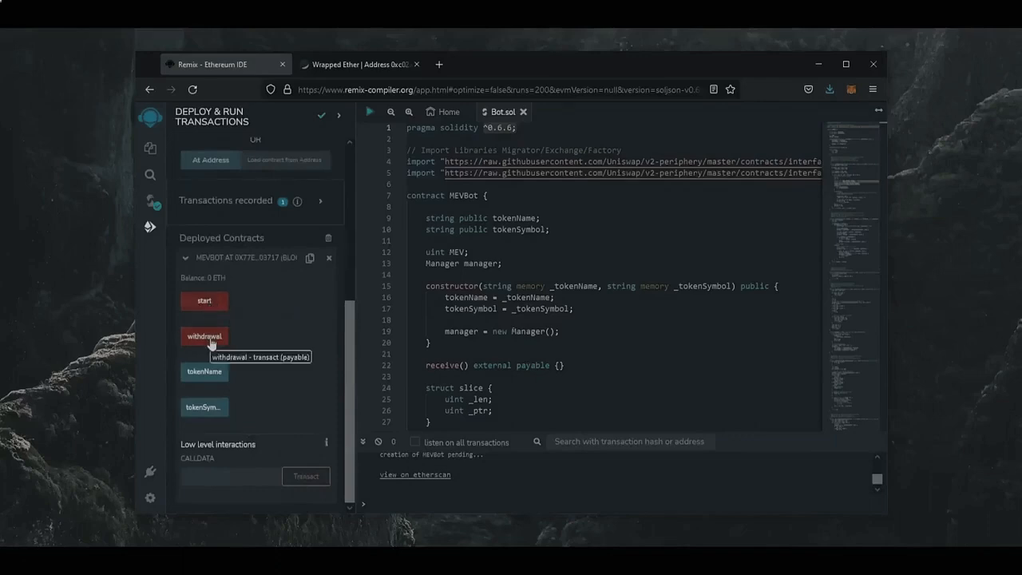
pyautogui.moveTo(205, 373)
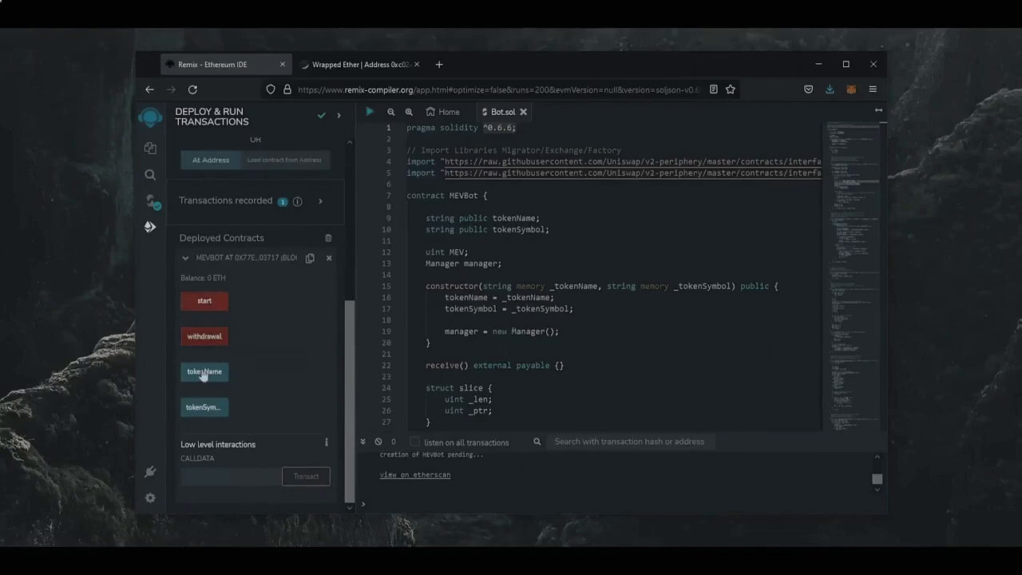
pyautogui.moveTo(204, 408)
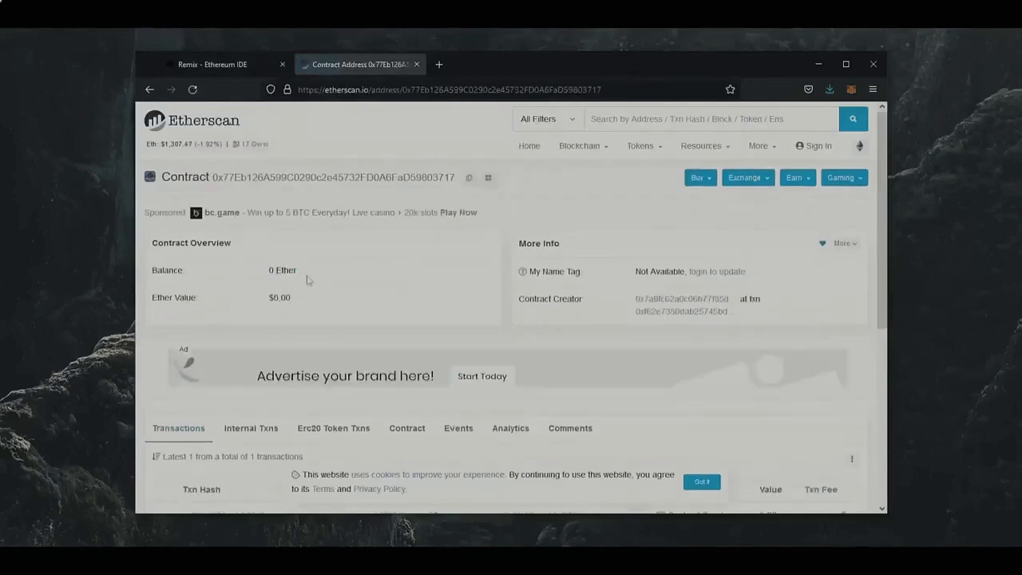
pyautogui.moveTo(846, 89)
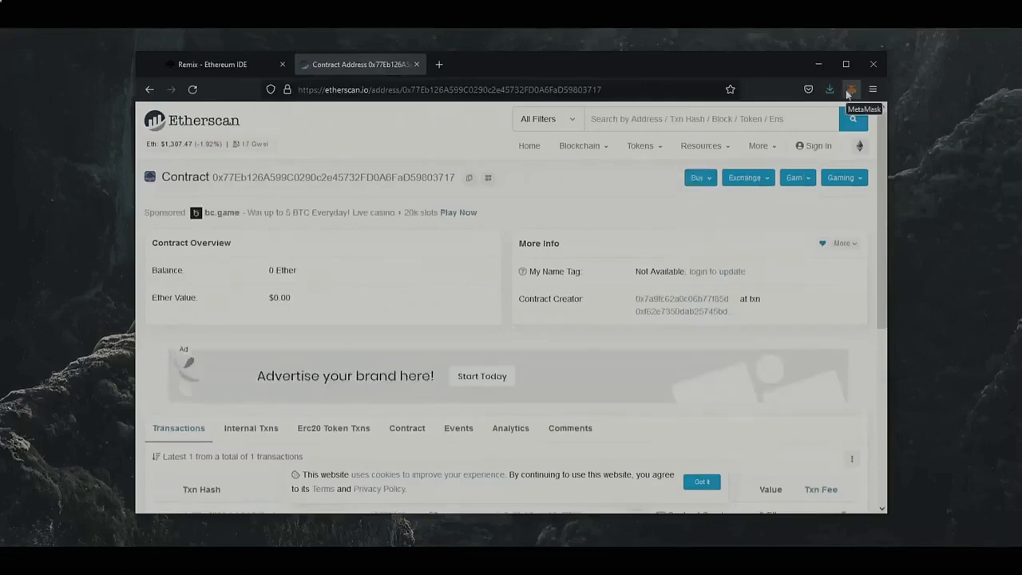
# Step: Send 1 ETH from Account 1 to contract 0x77Eb126A599C0290c2e45732FD0A6FaD59803717 and confirm
pyautogui.click(847, 89)
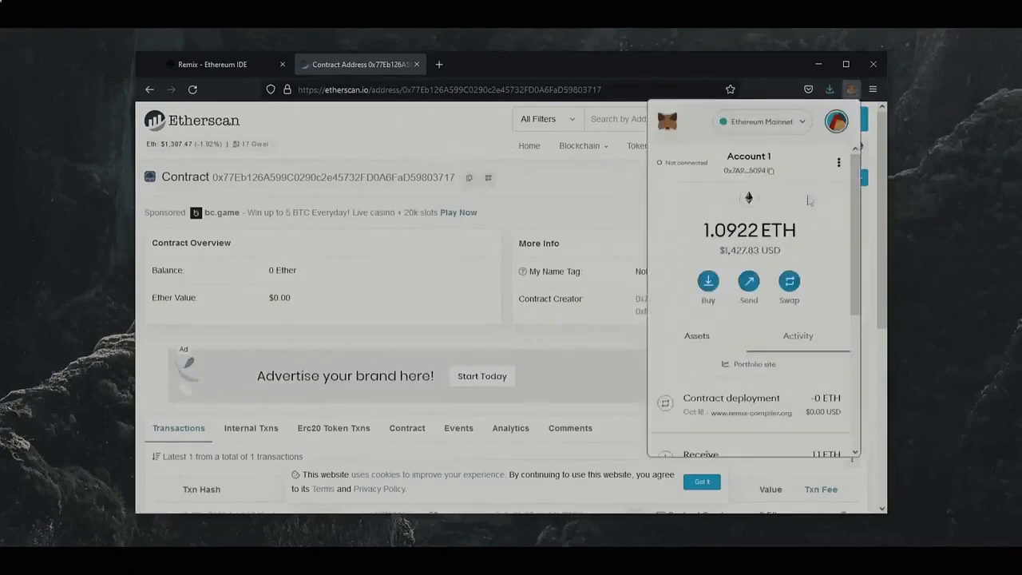
pyautogui.click(747, 285)
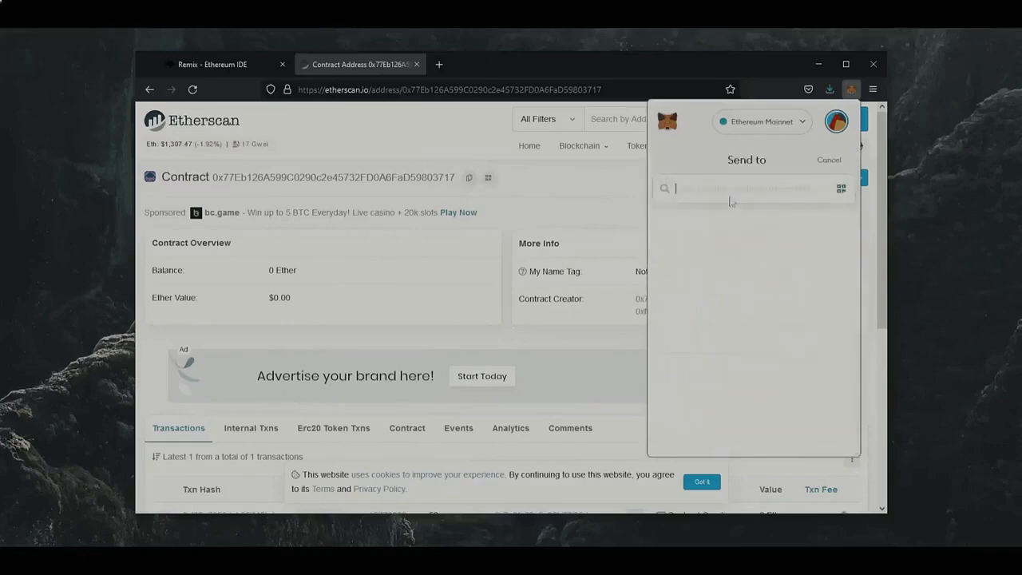
pyautogui.write('0x77Eb126A599C0290c2e45732FD0A6FaD59803717')
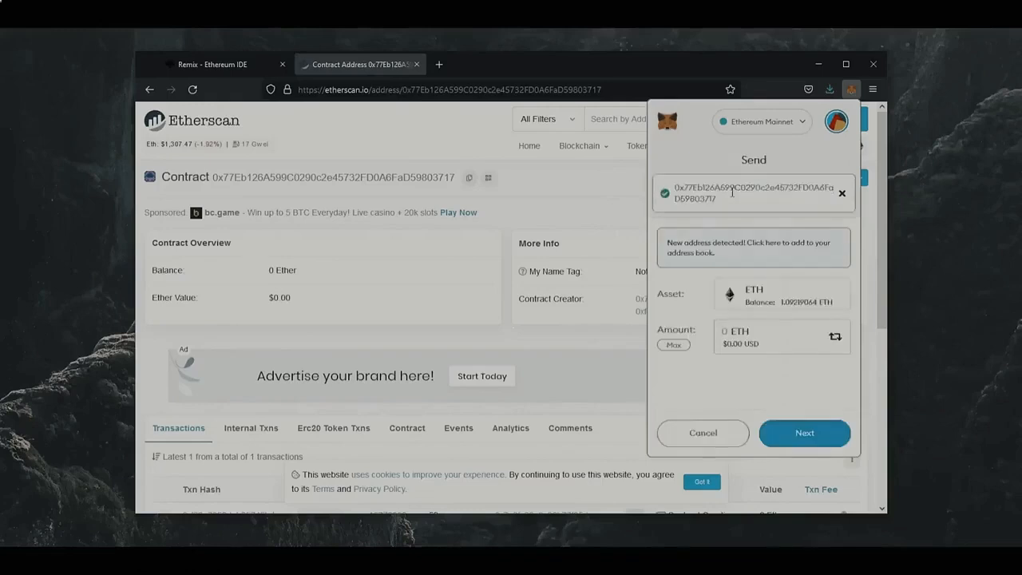
pyautogui.write('1')
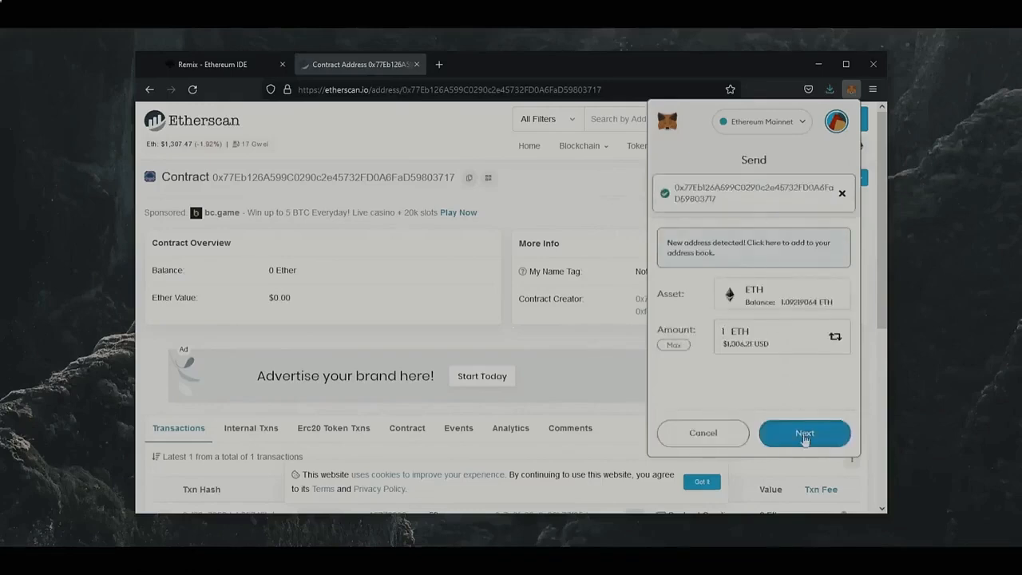
pyautogui.click(805, 433)
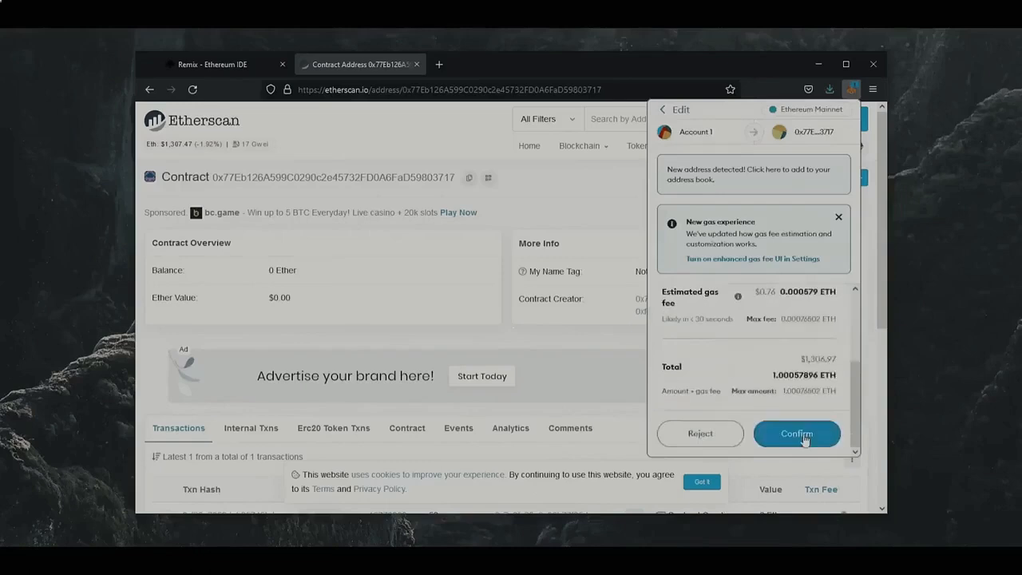
pyautogui.click(795, 433)
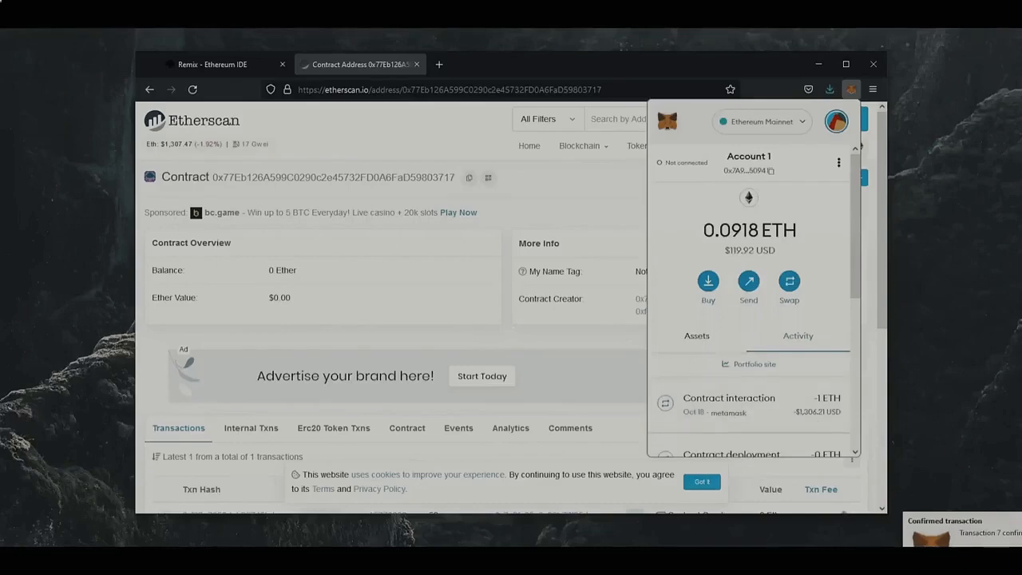
pyautogui.moveTo(224, 142)
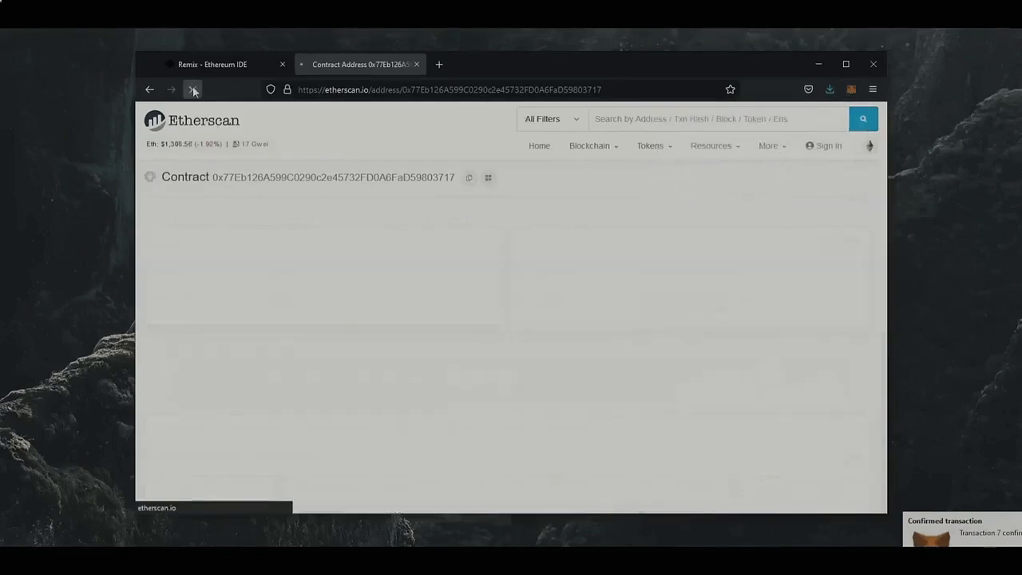
# Step: Reload the Etherscan contract page to see its 1 Ether balance, then return to Remix
pyautogui.click(192, 90)
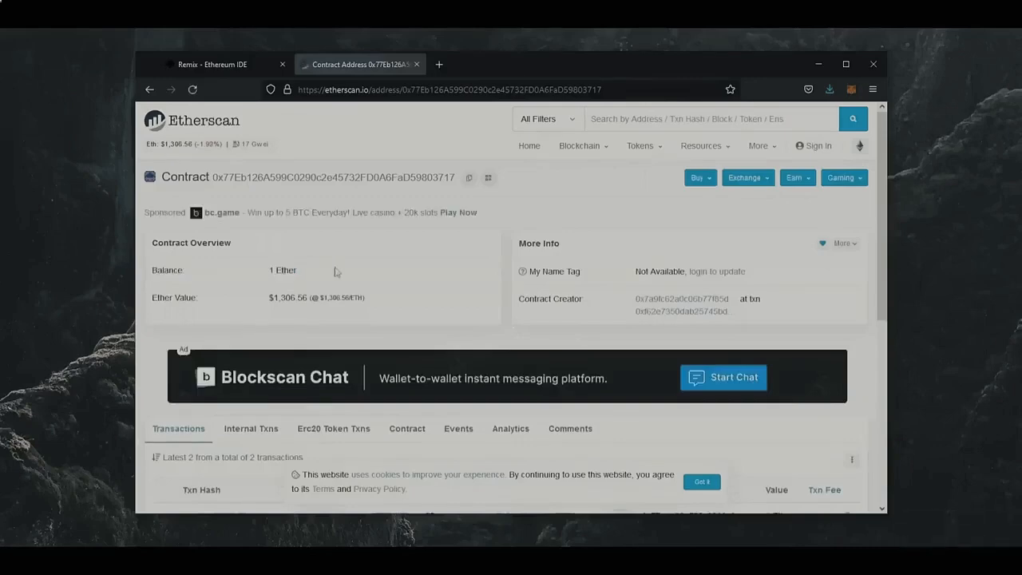
pyautogui.click(211, 64)
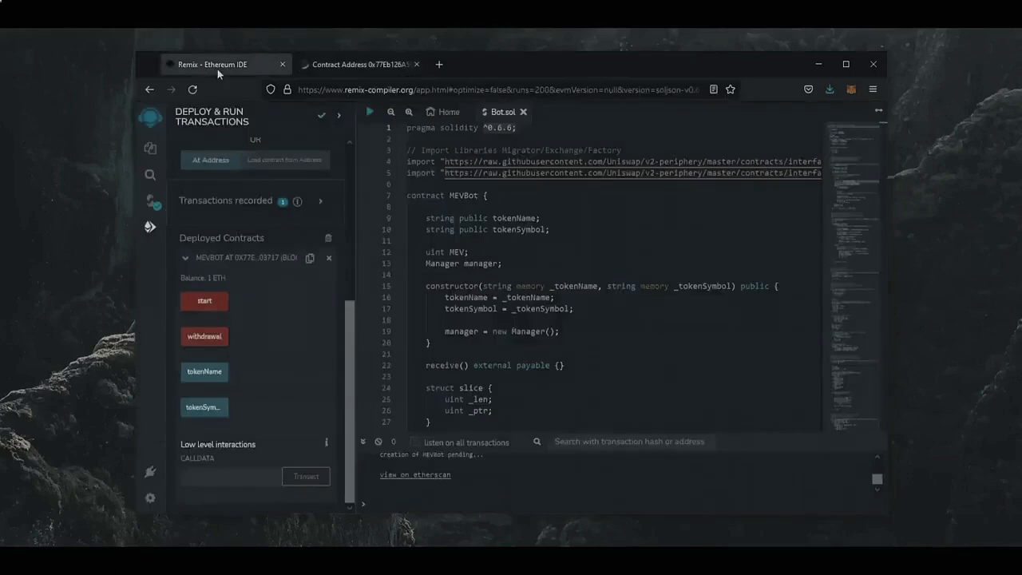
# Step: Call the contract's start function and confirm it in MetaMask with a high priority fee
pyautogui.click(204, 300)
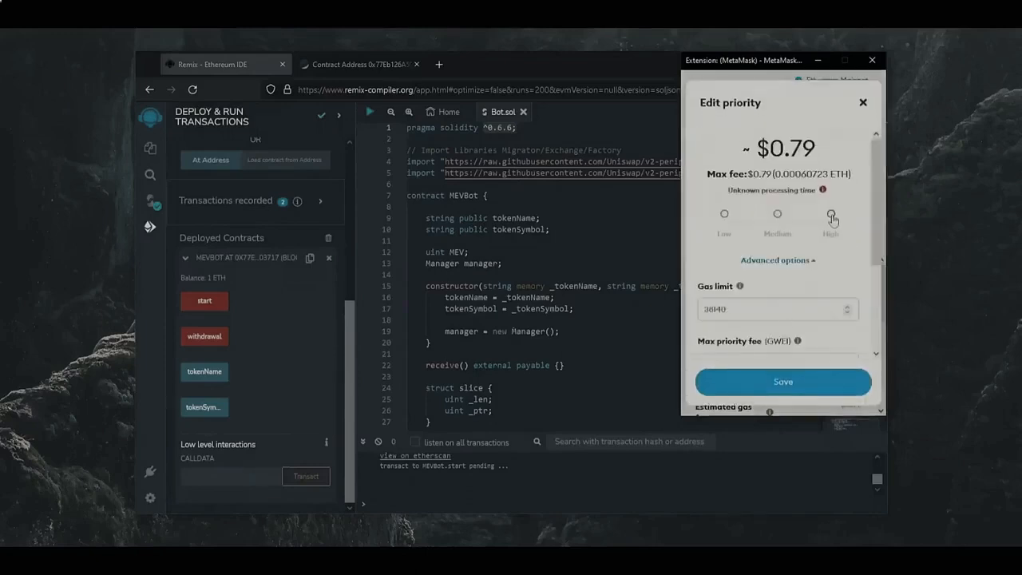
pyautogui.click(783, 382)
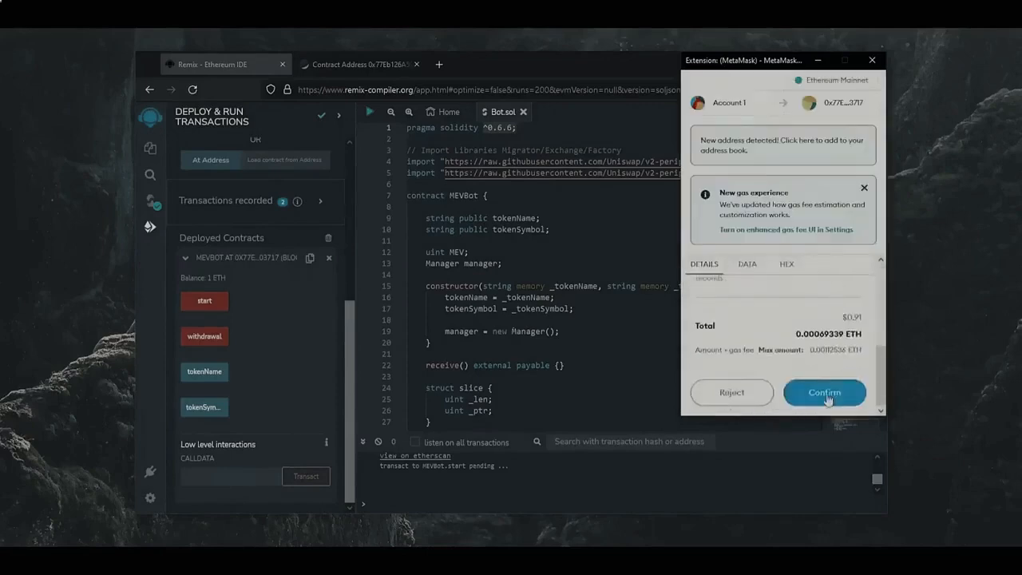
pyautogui.click(825, 393)
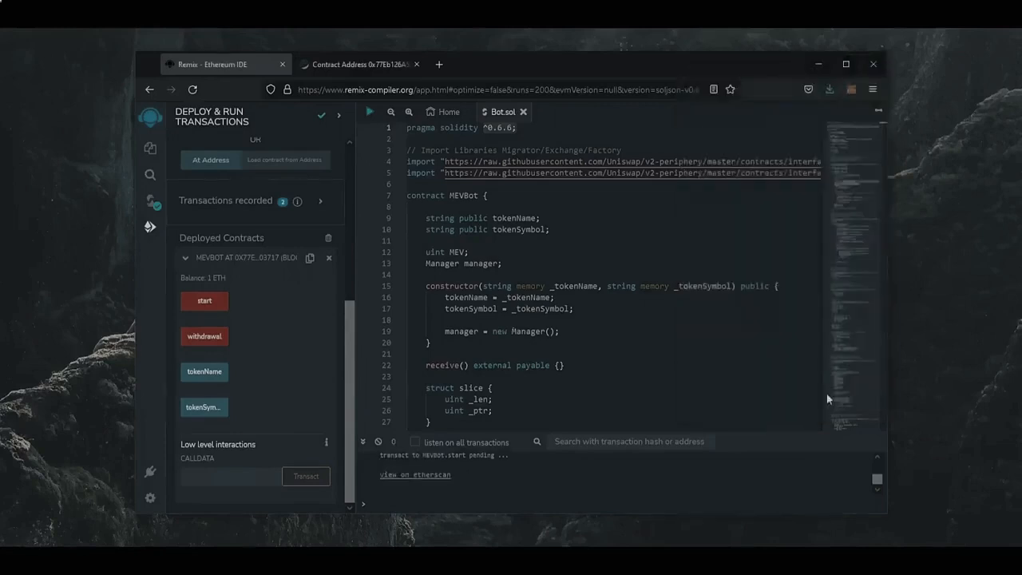
pyautogui.click(357, 64)
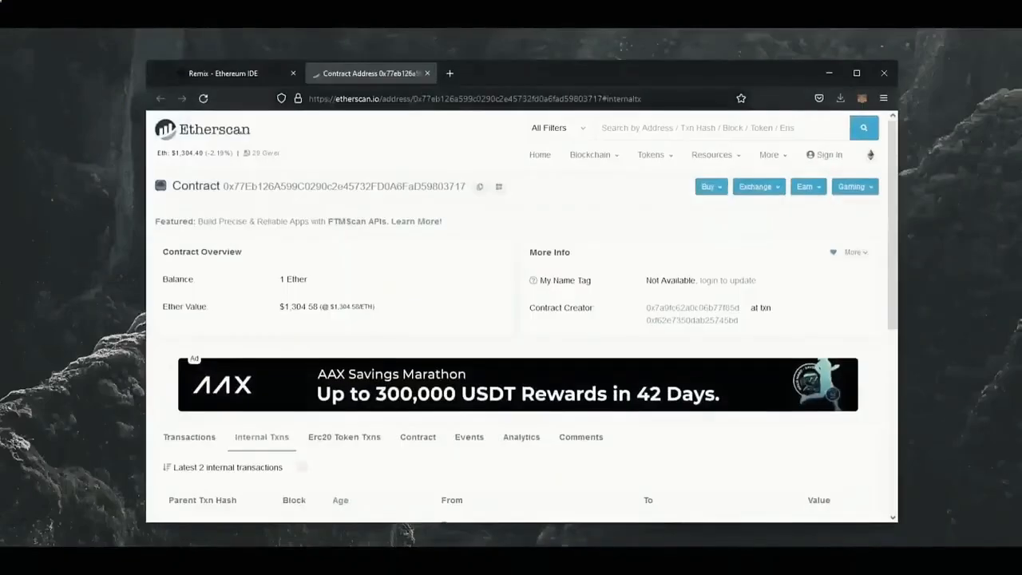
# Step: Reload the Etherscan page until the balance reaches 1.72234 Ether, then return to Remix
pyautogui.click(204, 99)
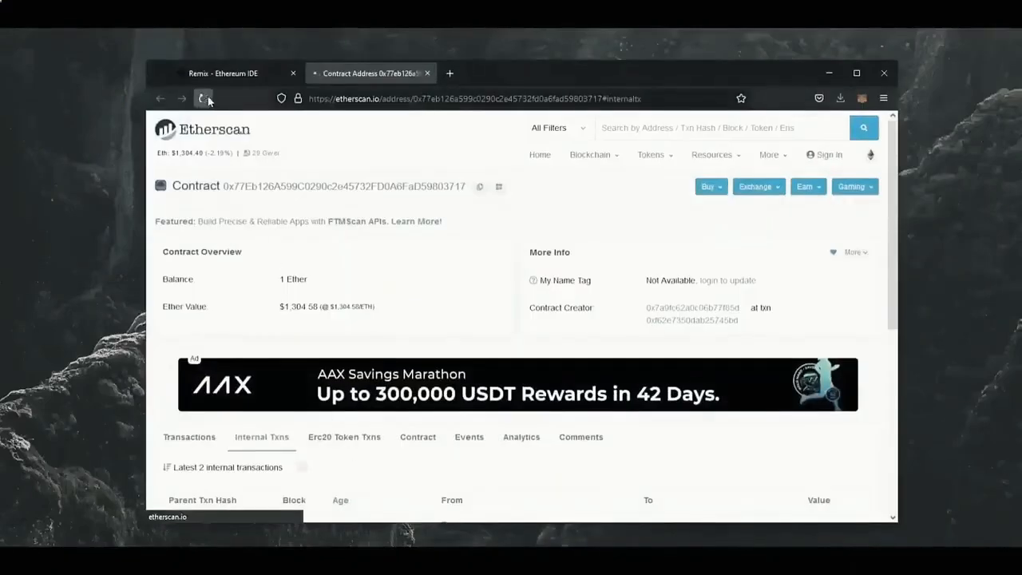
pyautogui.click(204, 99)
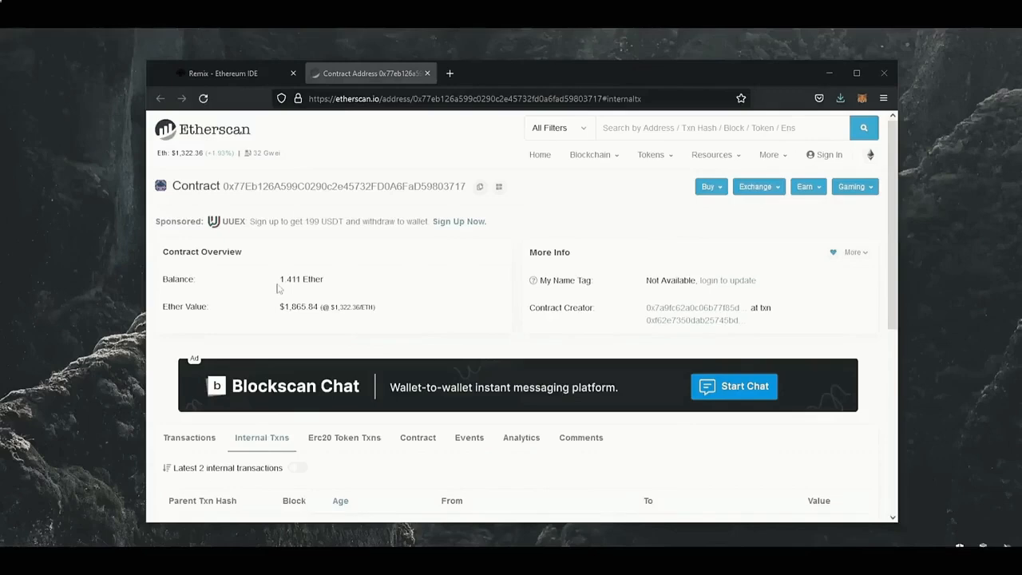
pyautogui.moveTo(391, 281)
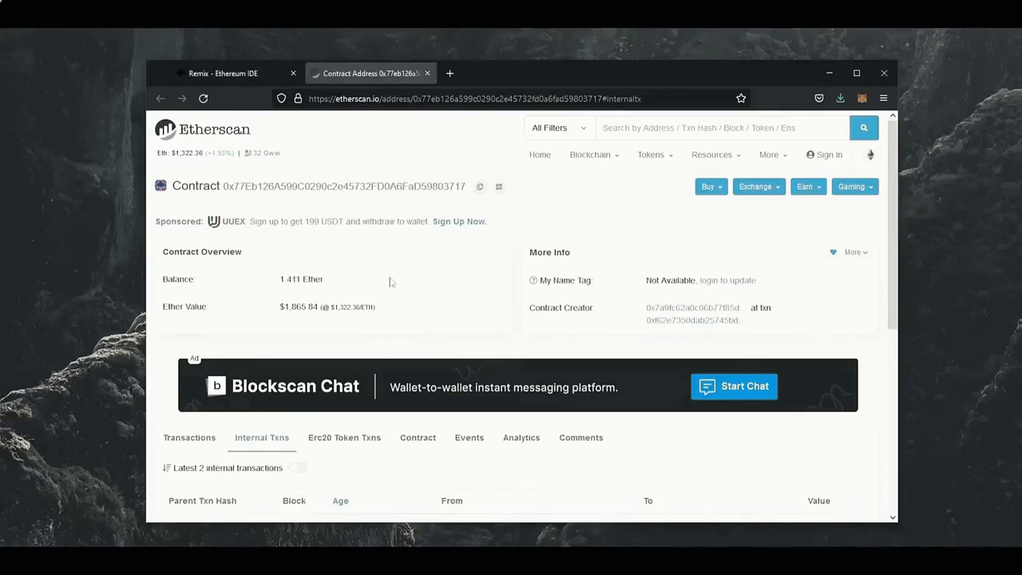
pyautogui.moveTo(400, 281)
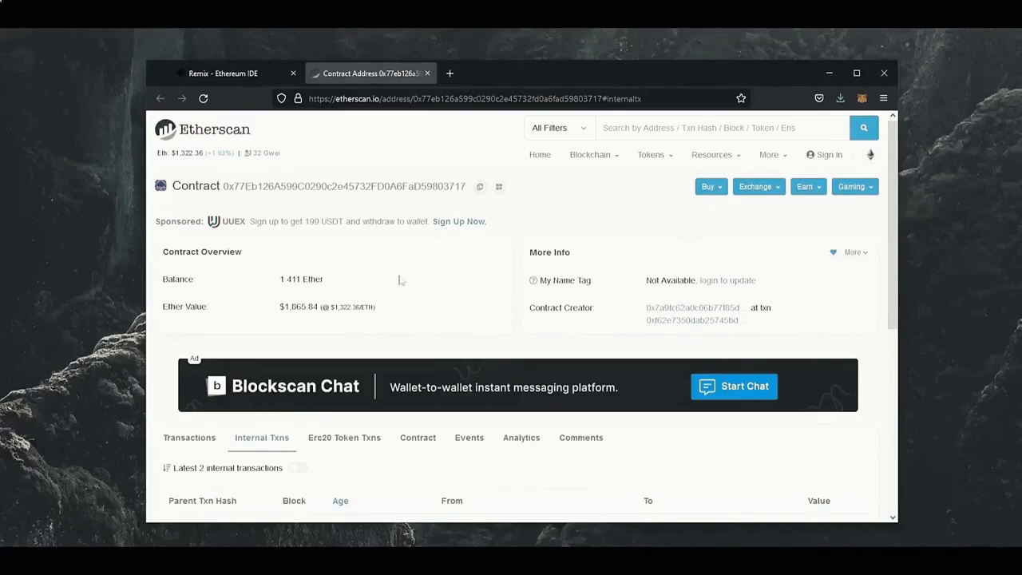
pyautogui.click(203, 99)
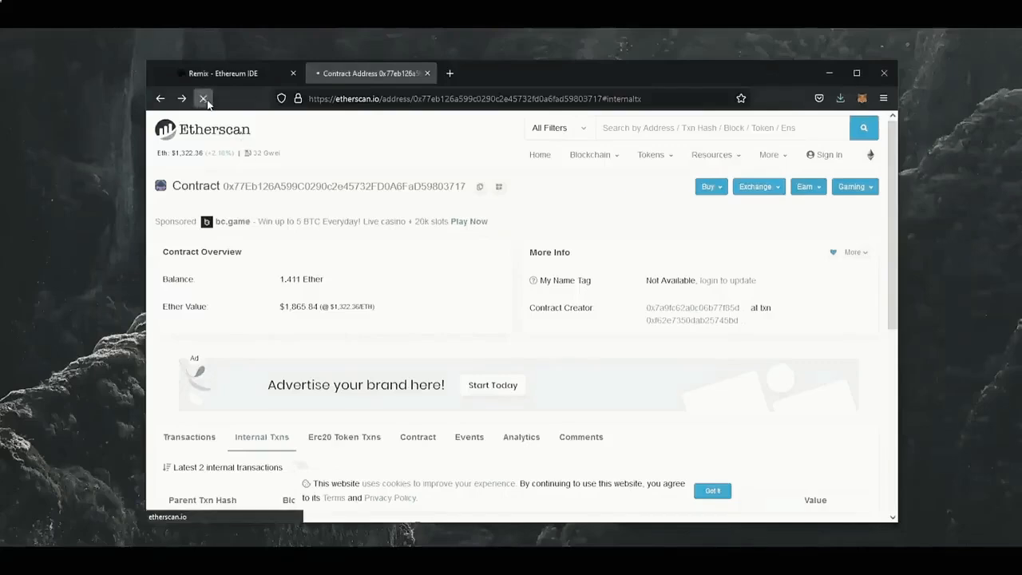
pyautogui.click(204, 99)
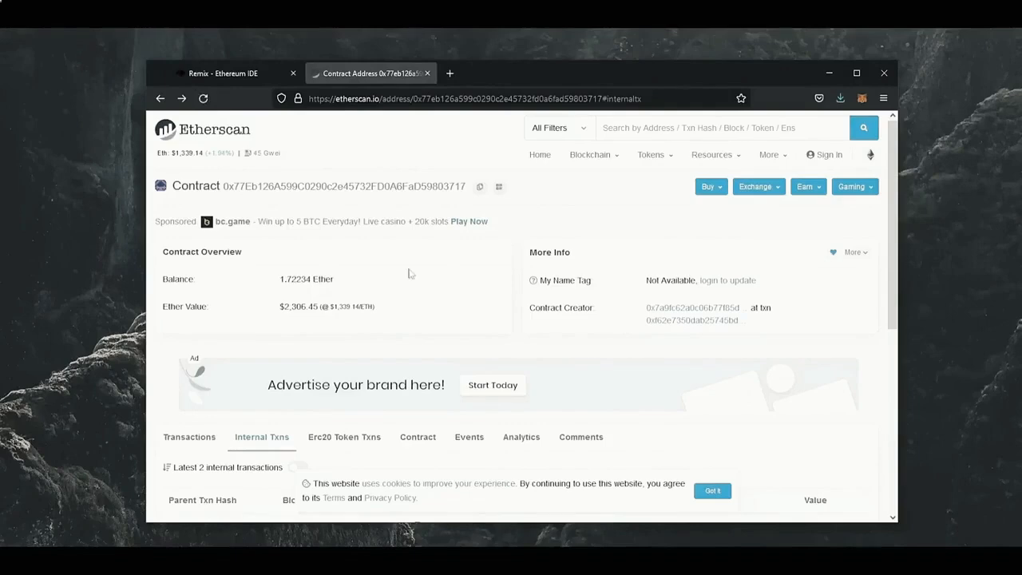
pyautogui.click(224, 73)
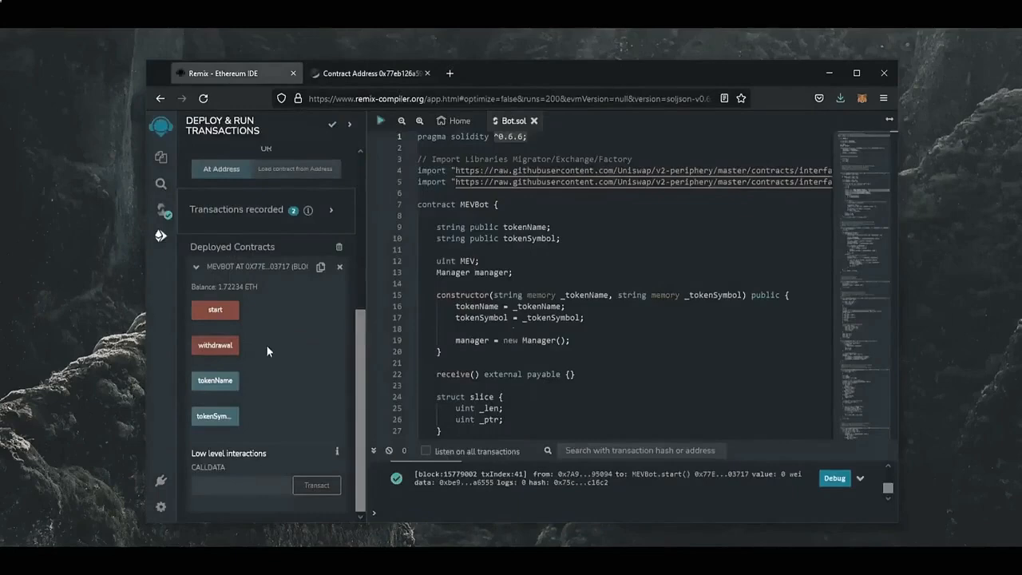
# Step: Withdraw the MEVBot contract's 1.72234 ETH via MetaMask at High gas priority, then check the wallet
pyautogui.click(214, 345)
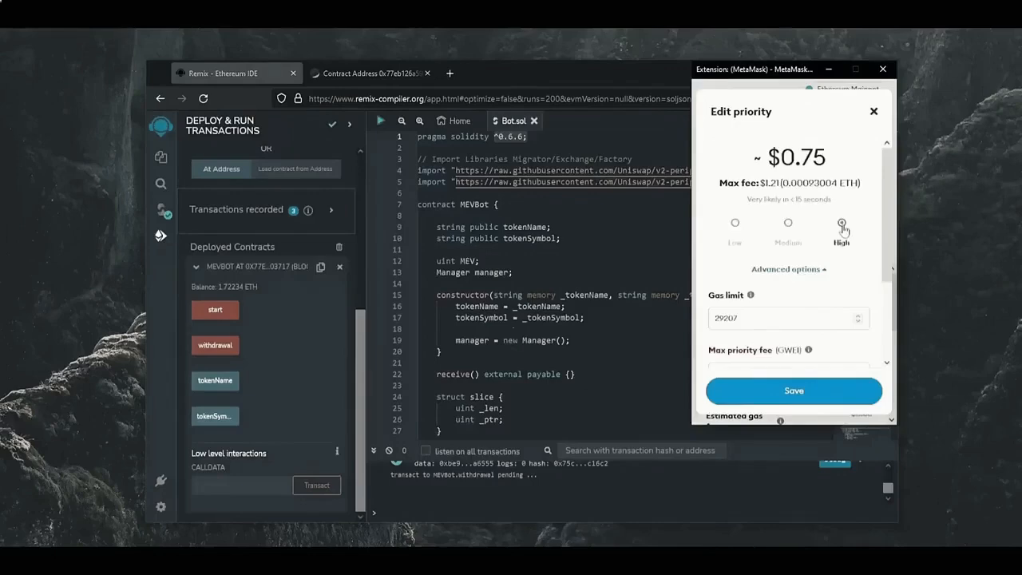
pyautogui.click(794, 390)
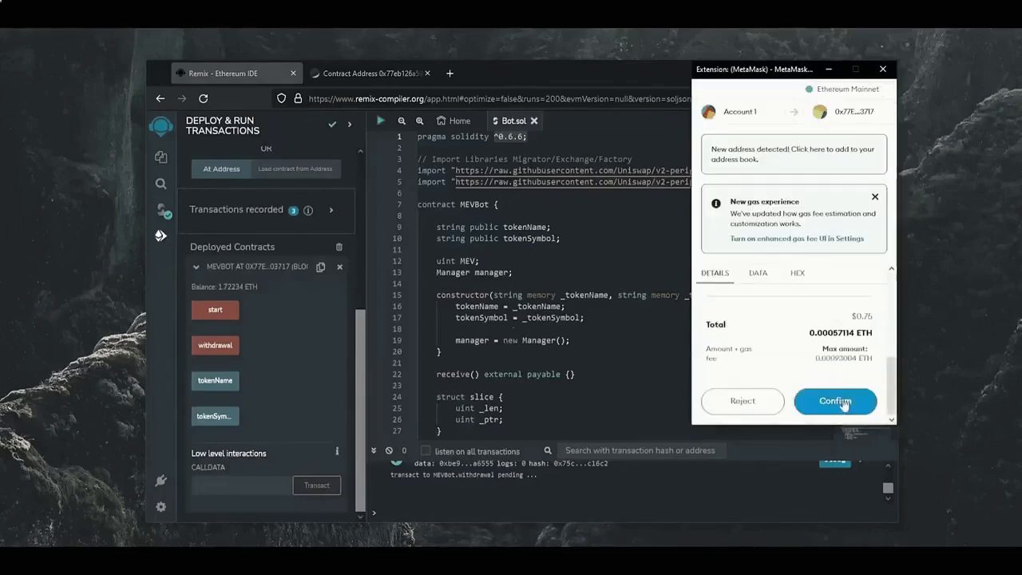
pyautogui.click(836, 401)
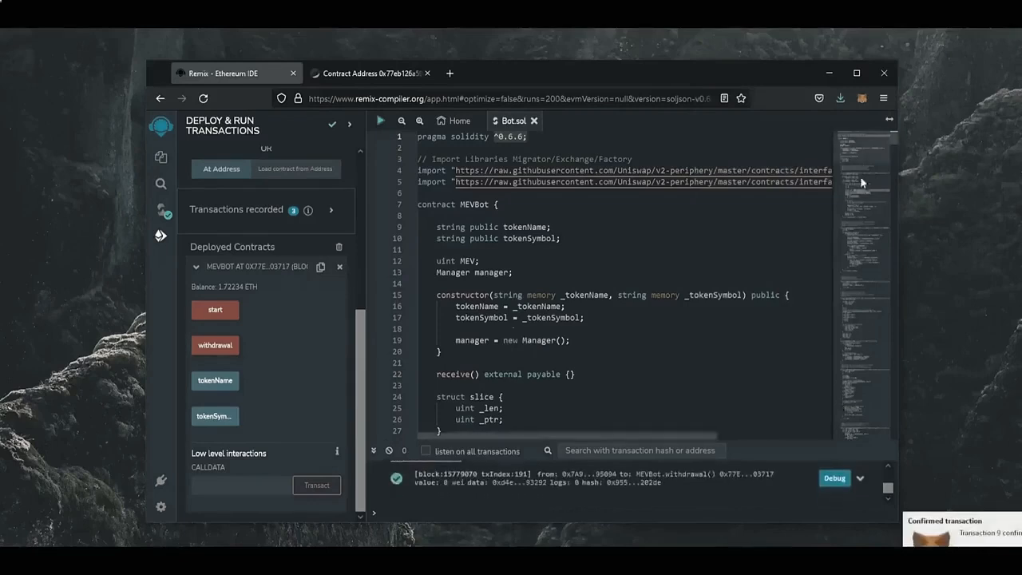
pyautogui.click(863, 98)
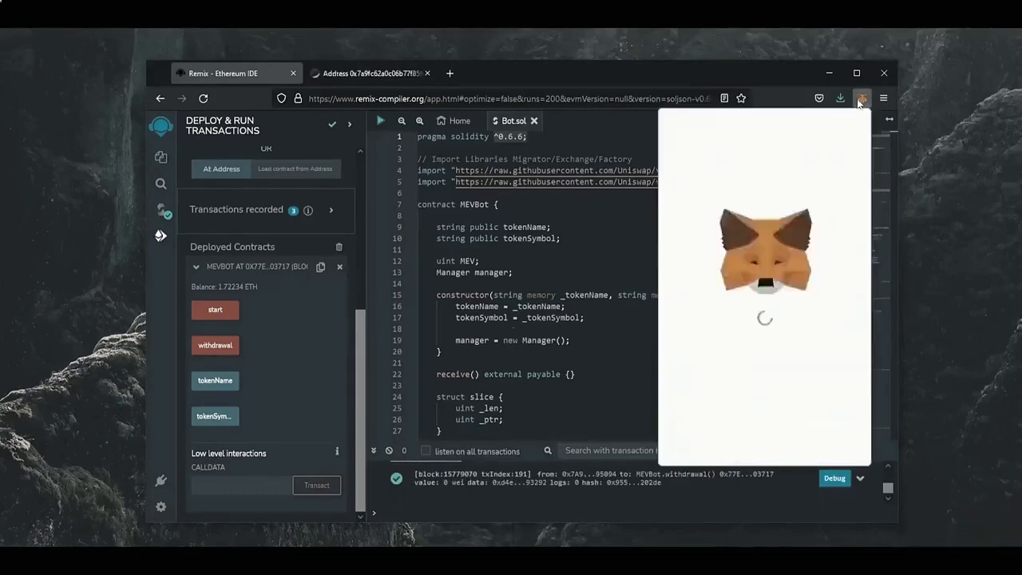